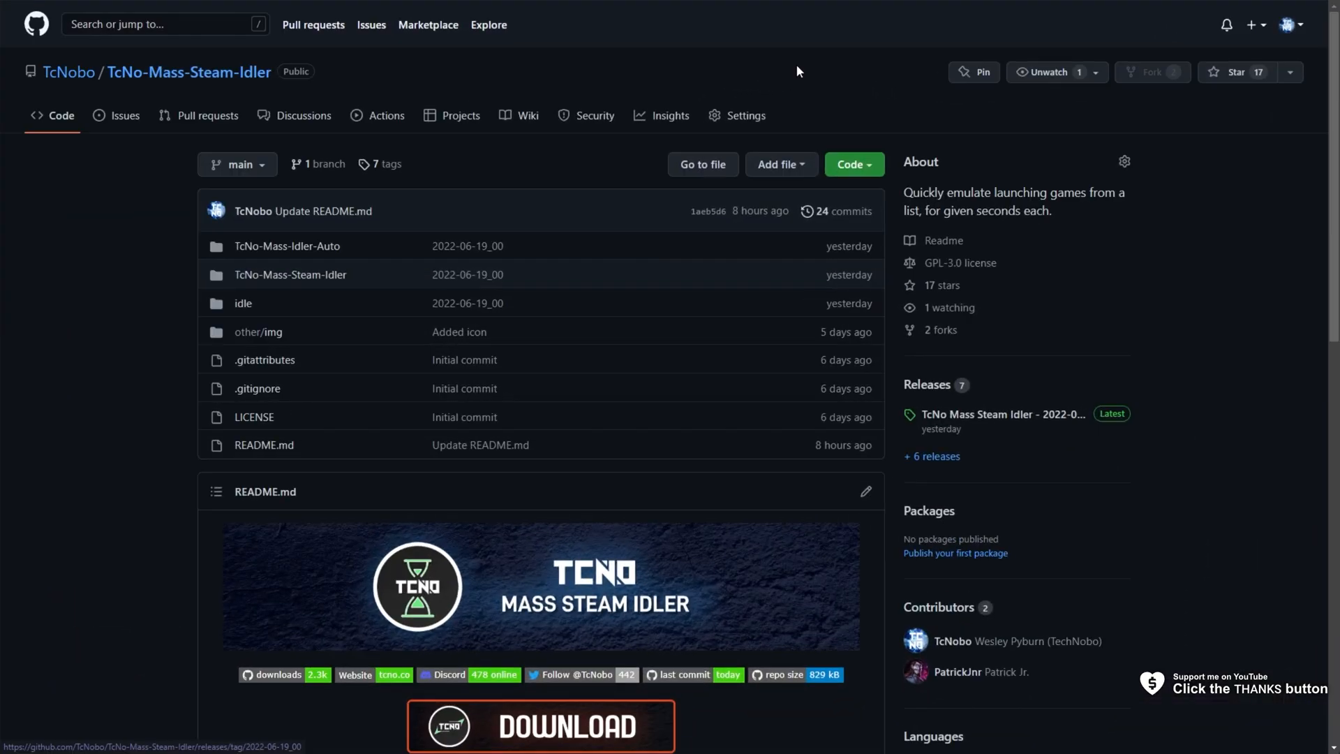
{"action": "mouse_move", "coordinate": [708, 142]}
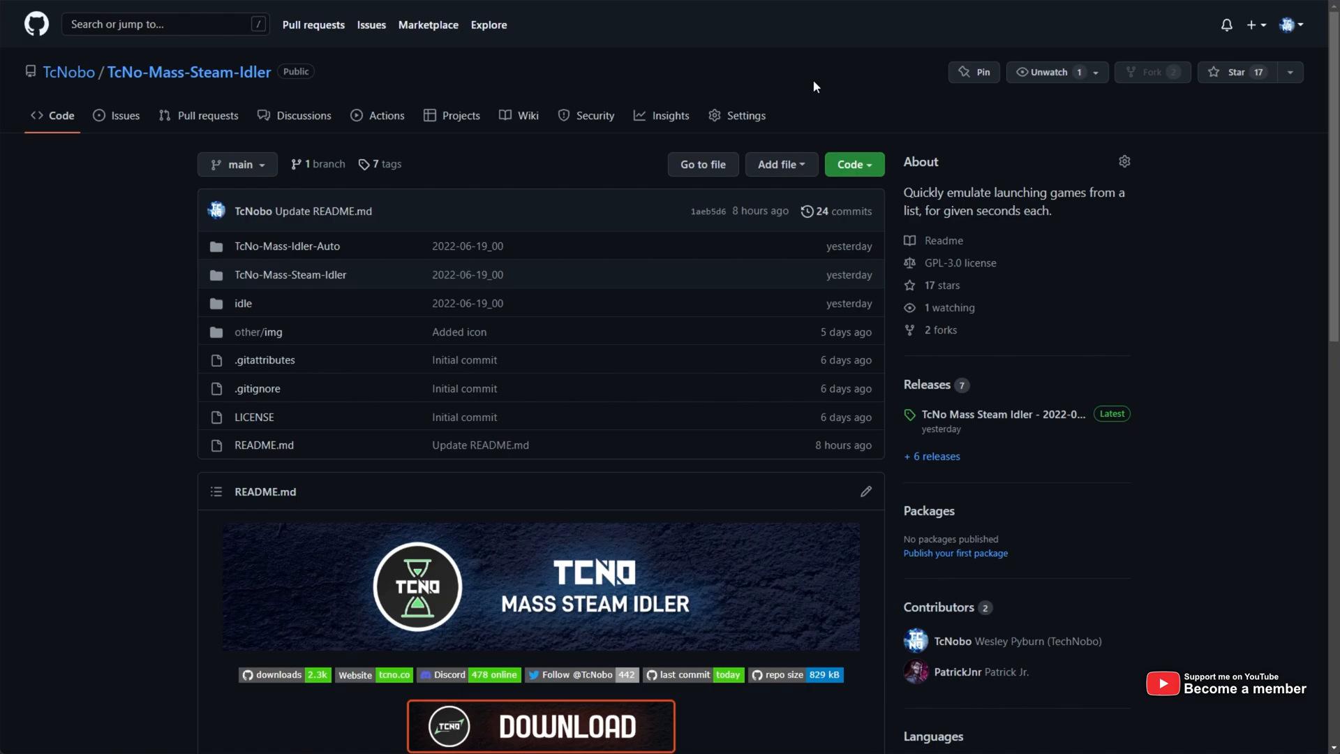
{"action": "mouse_move", "coordinate": [782, 93]}
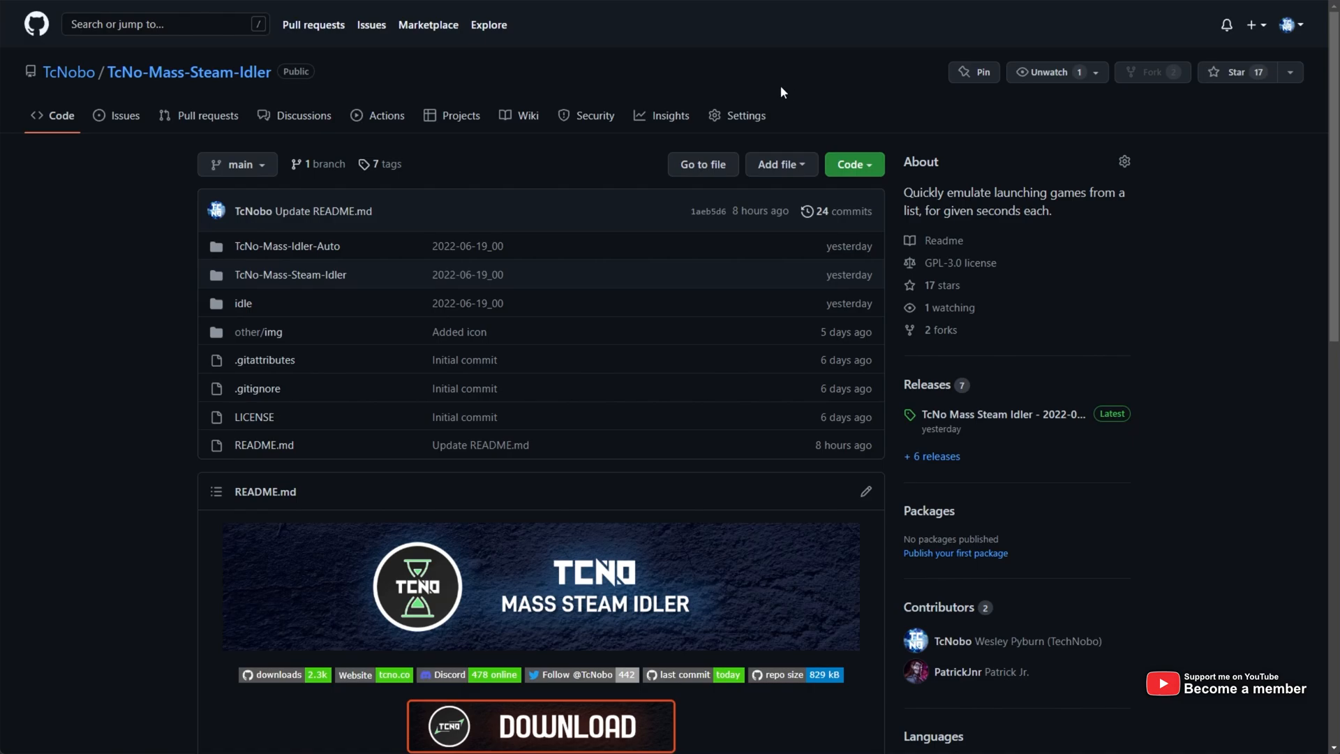
{"action": "mouse_move", "coordinate": [970, 287]}
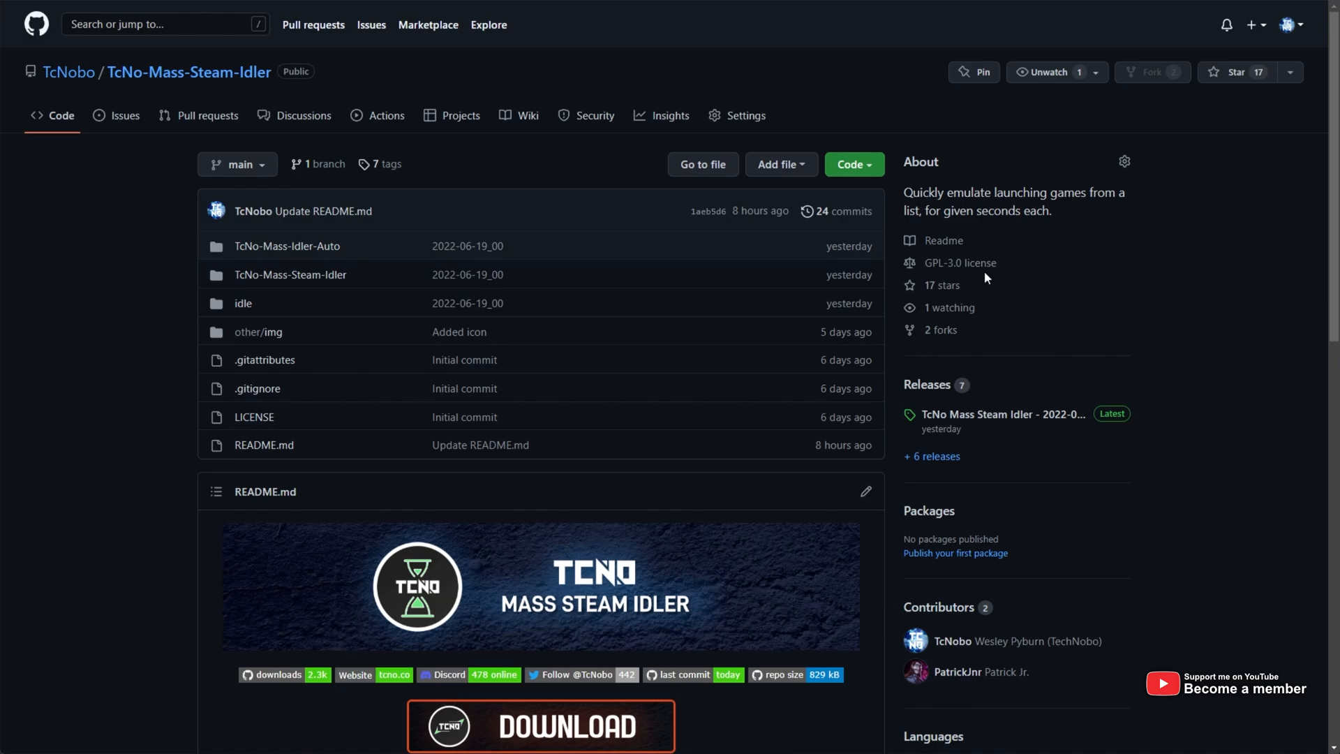
{"action": "mouse_move", "coordinate": [963, 266]}
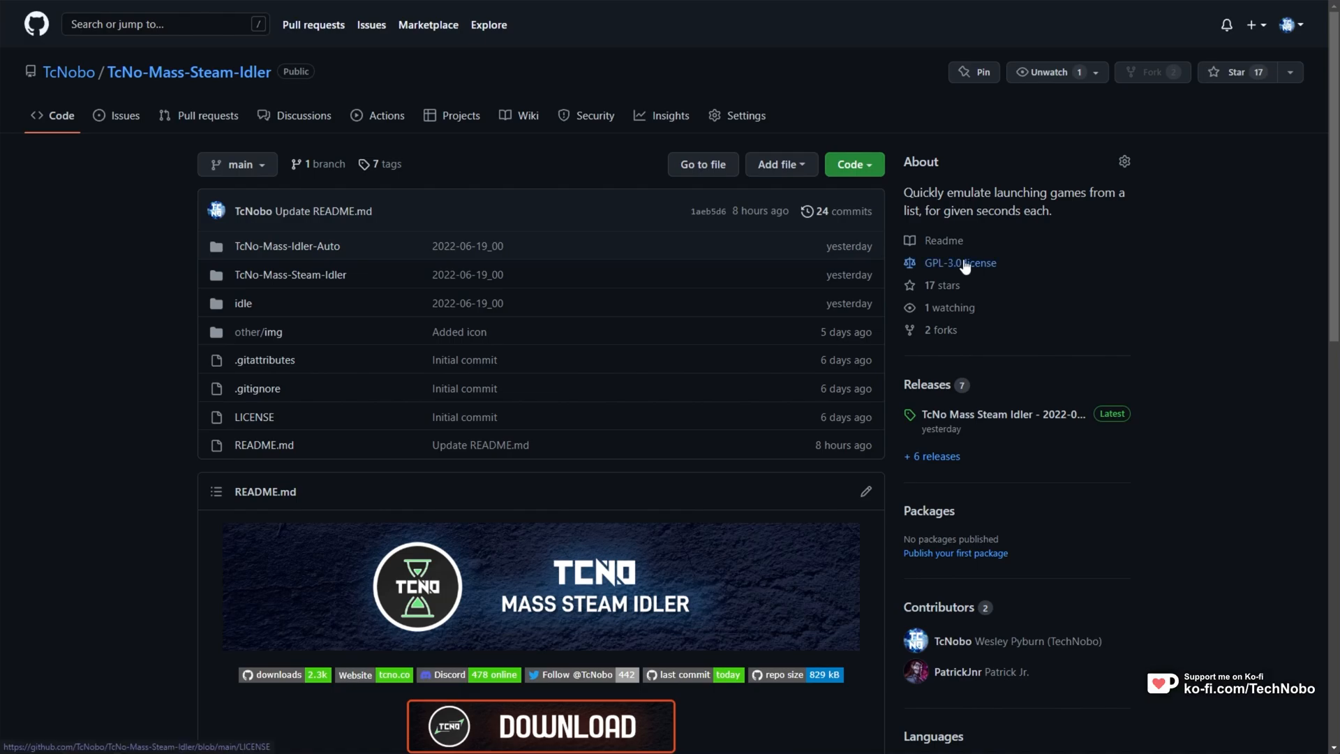
{"action": "mouse_move", "coordinate": [609, 363]}
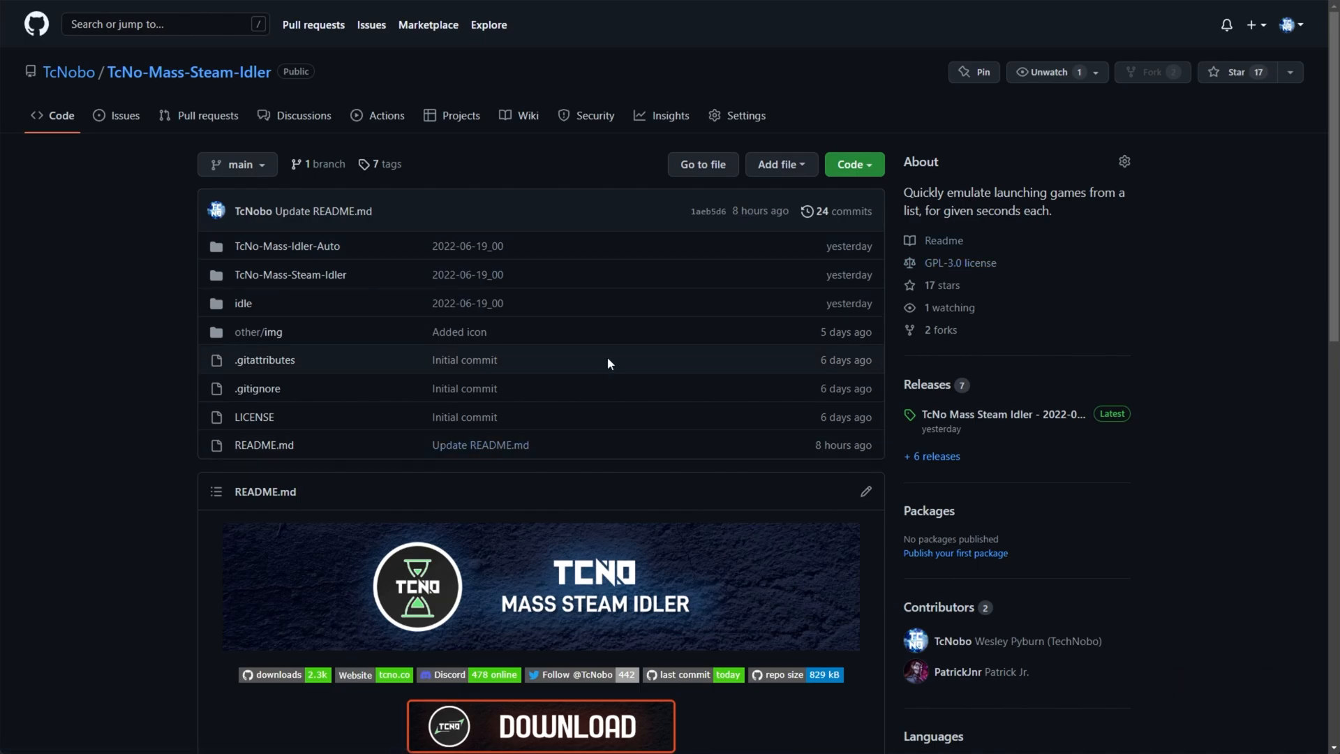
{"action": "mouse_move", "coordinate": [564, 338]}
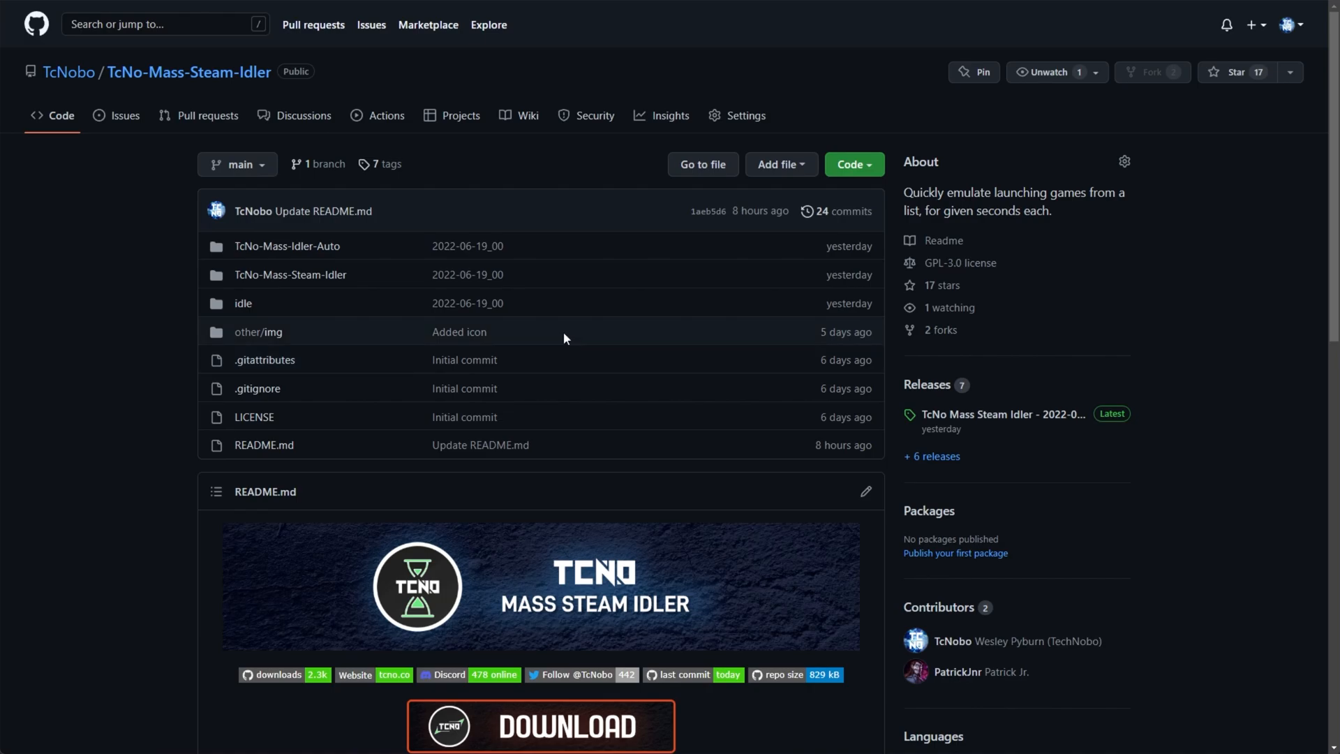
{"action": "mouse_move", "coordinate": [561, 321]}
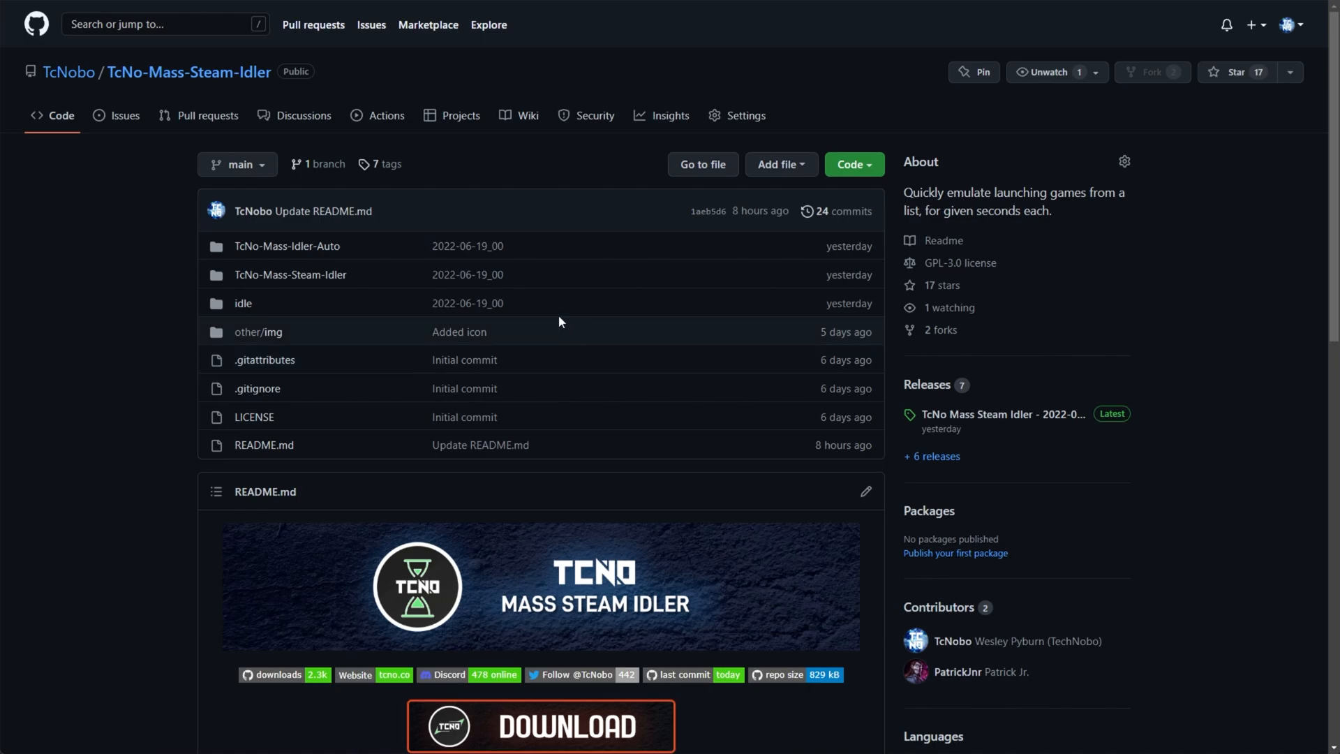
Open the 'Steam Next Fest June 2022 - Demo AppIds' announcement listing the app ID files.
{"action": "left_click", "coordinate": [305, 114]}
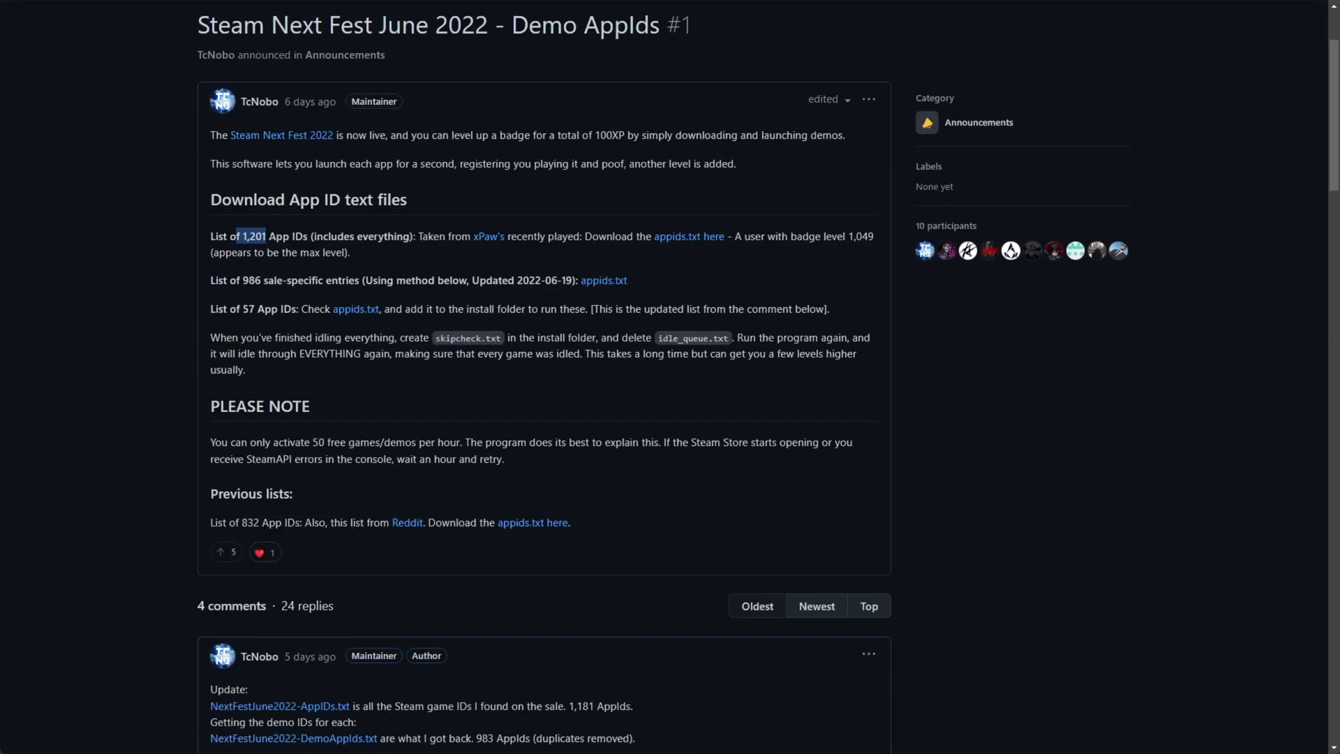
{"action": "mouse_move", "coordinate": [503, 253]}
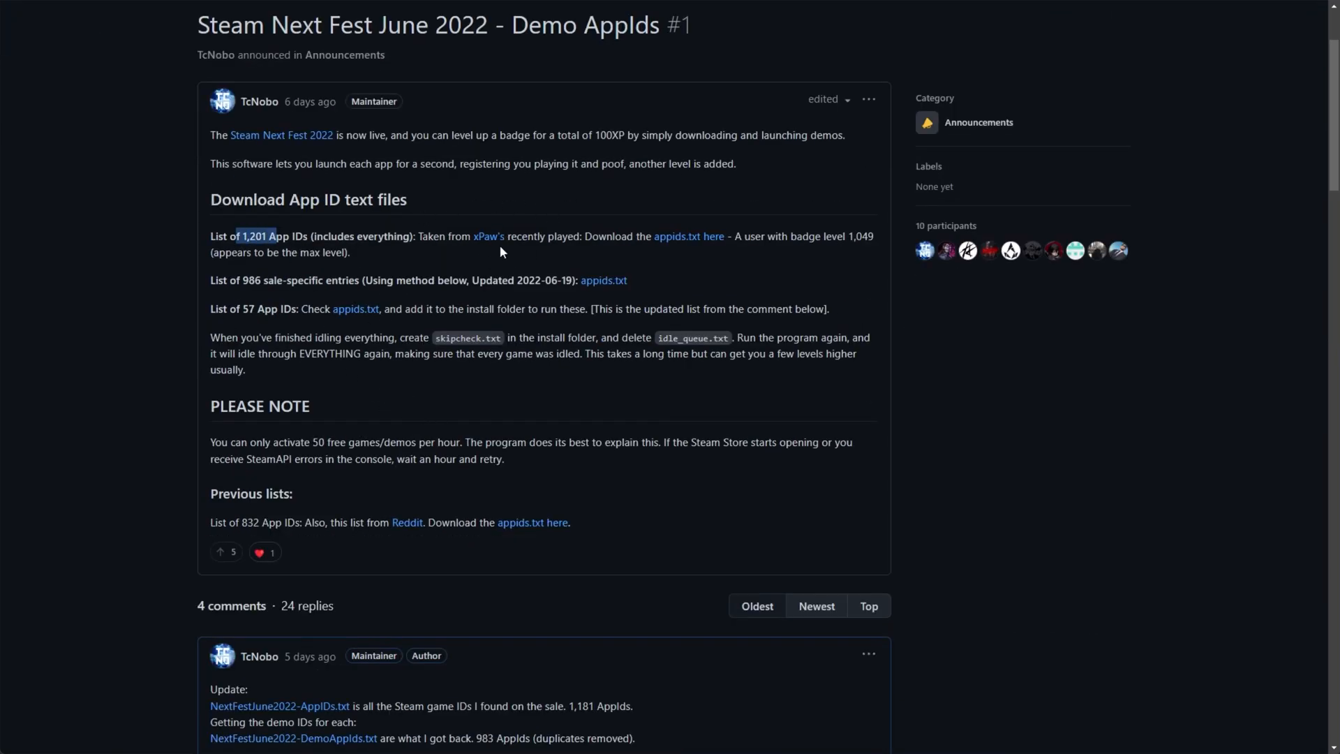
{"action": "mouse_move", "coordinate": [531, 366]}
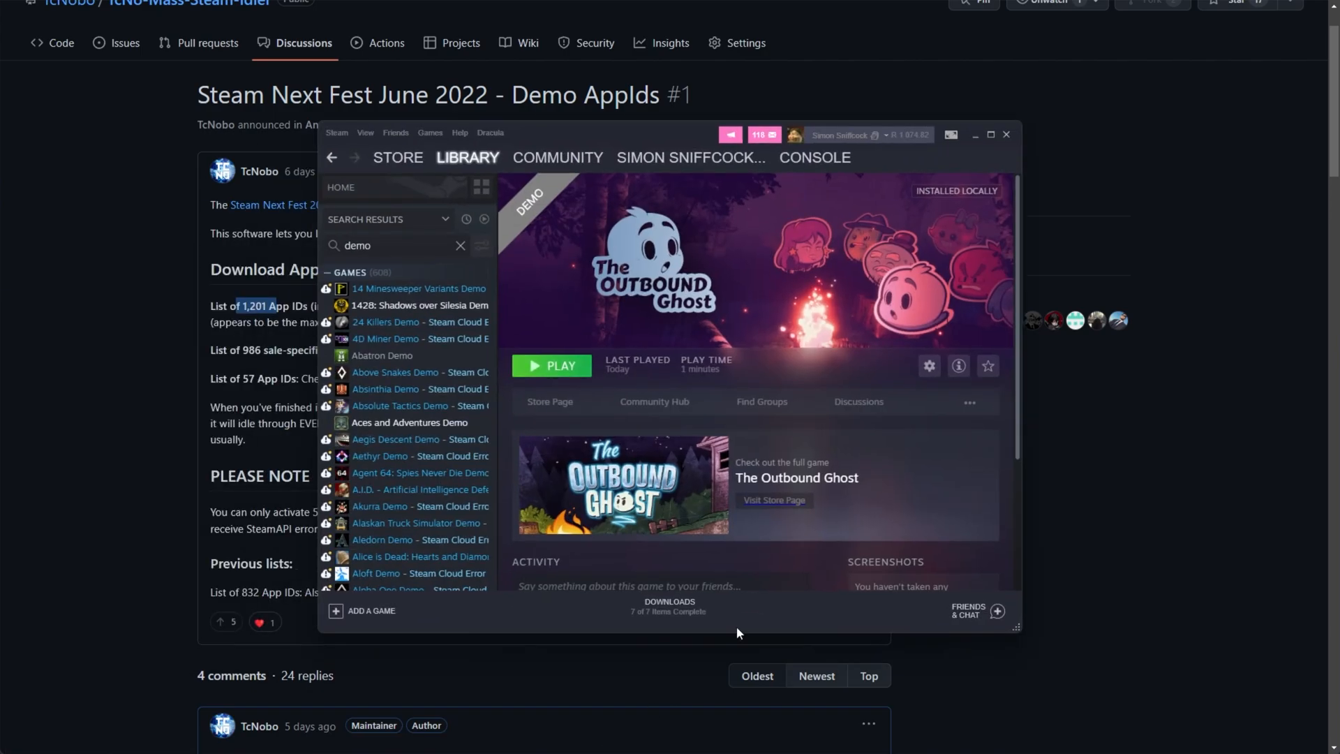
Scroll through the long list of added demos in the Steam library, then clear the search.
{"action": "scroll", "scroll_direction": "down", "scroll_amount": 3}
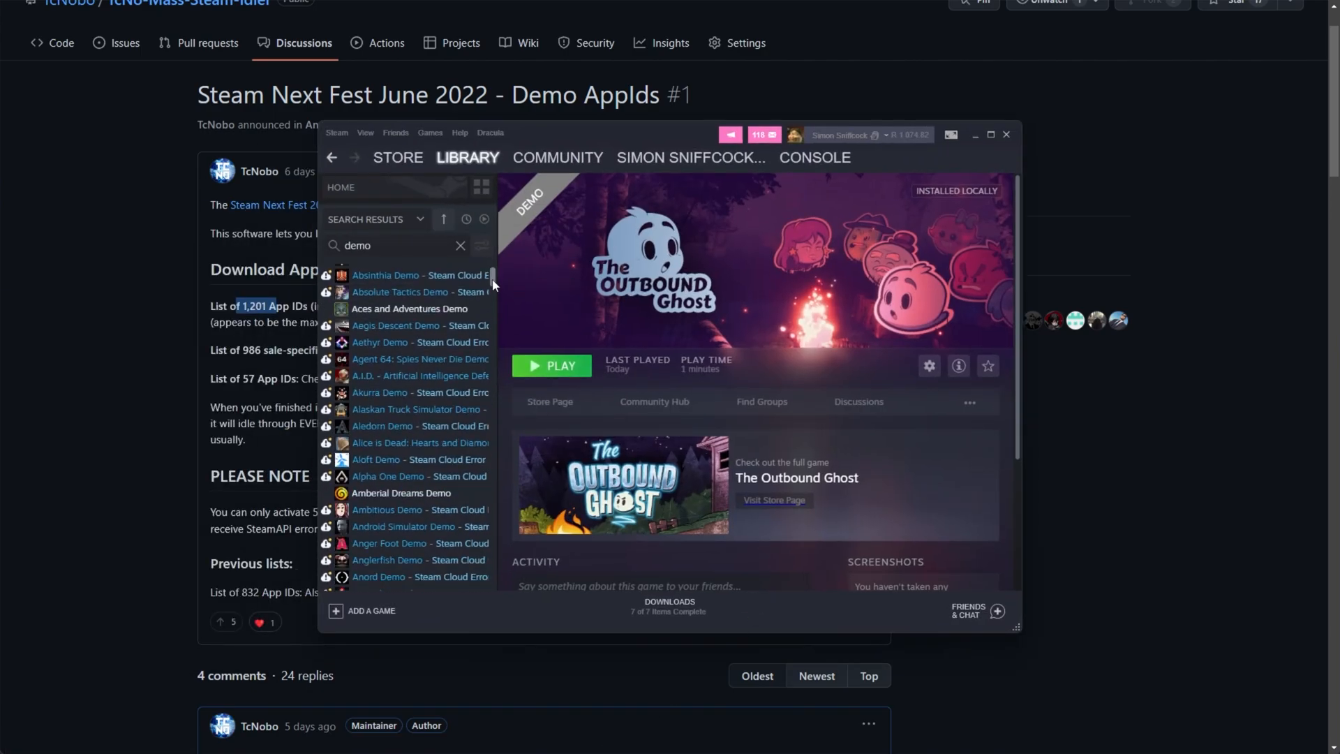
{"action": "scroll", "scroll_direction": "down", "scroll_amount": 3}
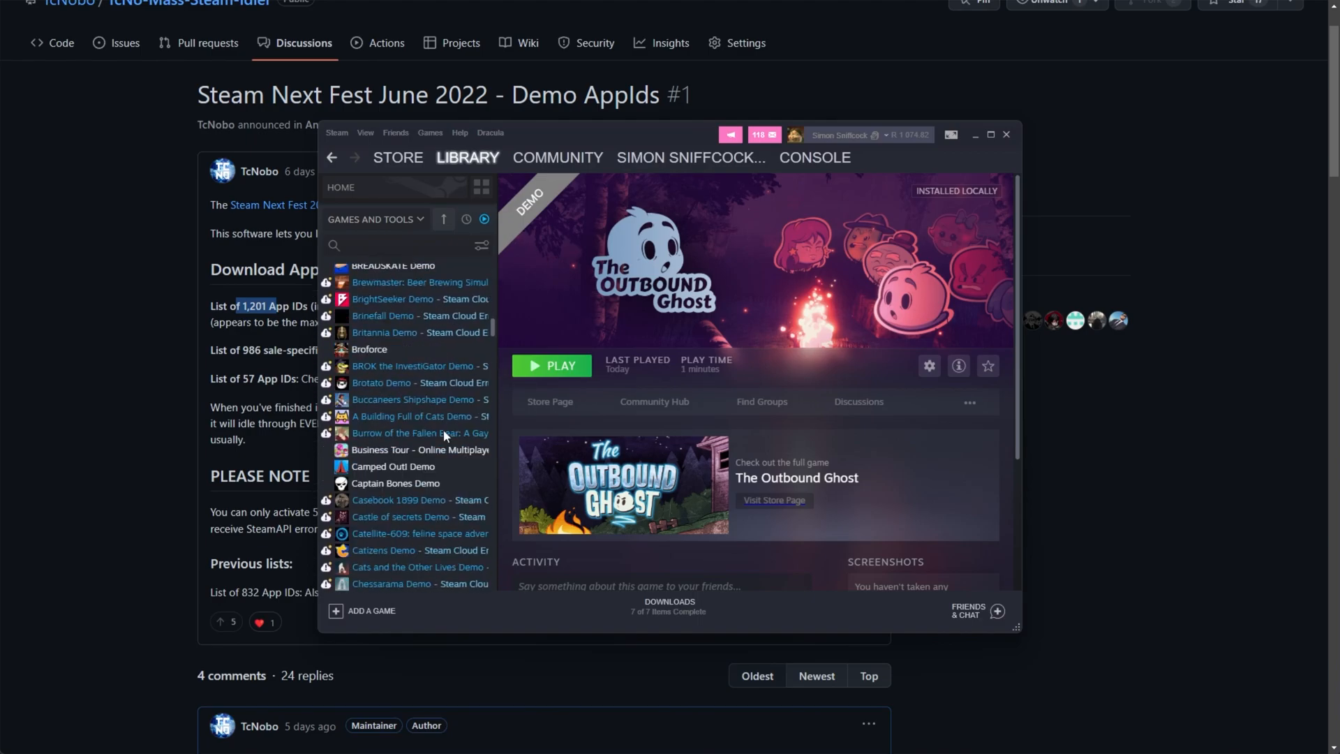
{"action": "scroll", "scroll_direction": "down", "scroll_amount": 3}
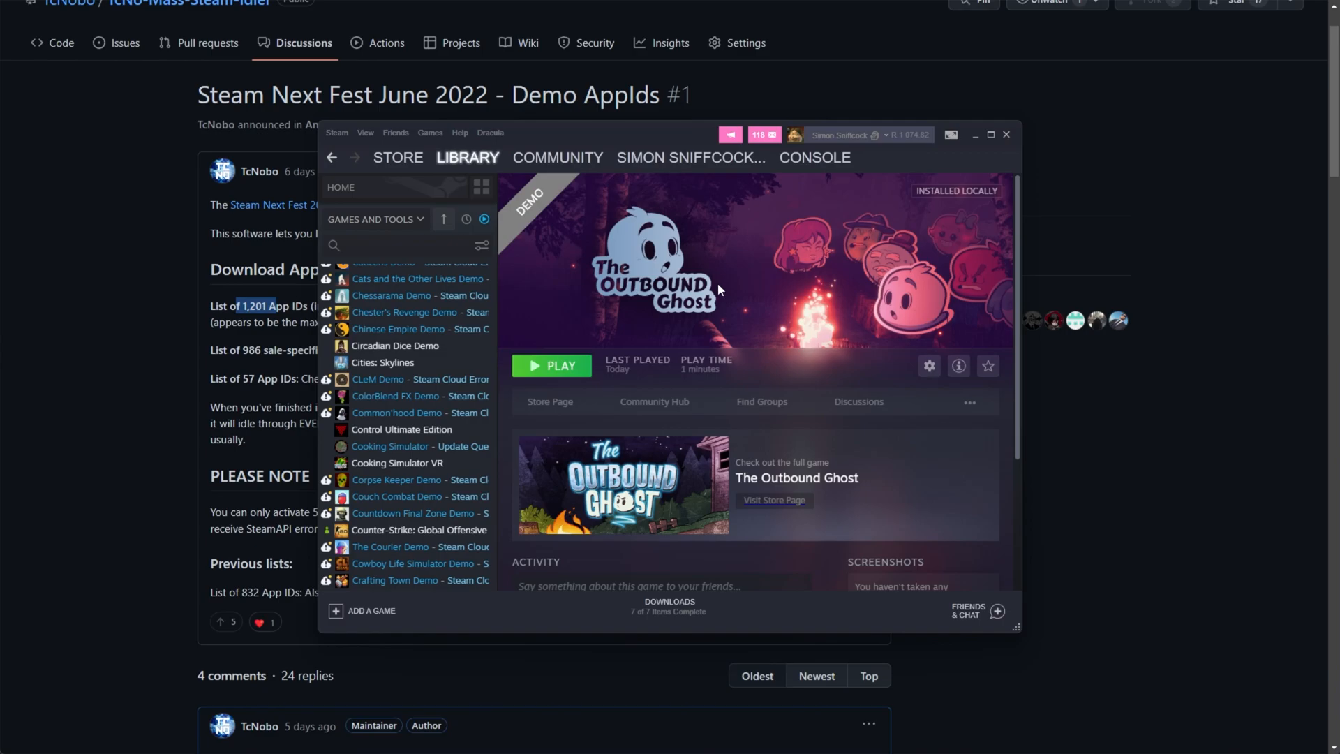
{"action": "left_click", "coordinate": [1007, 134]}
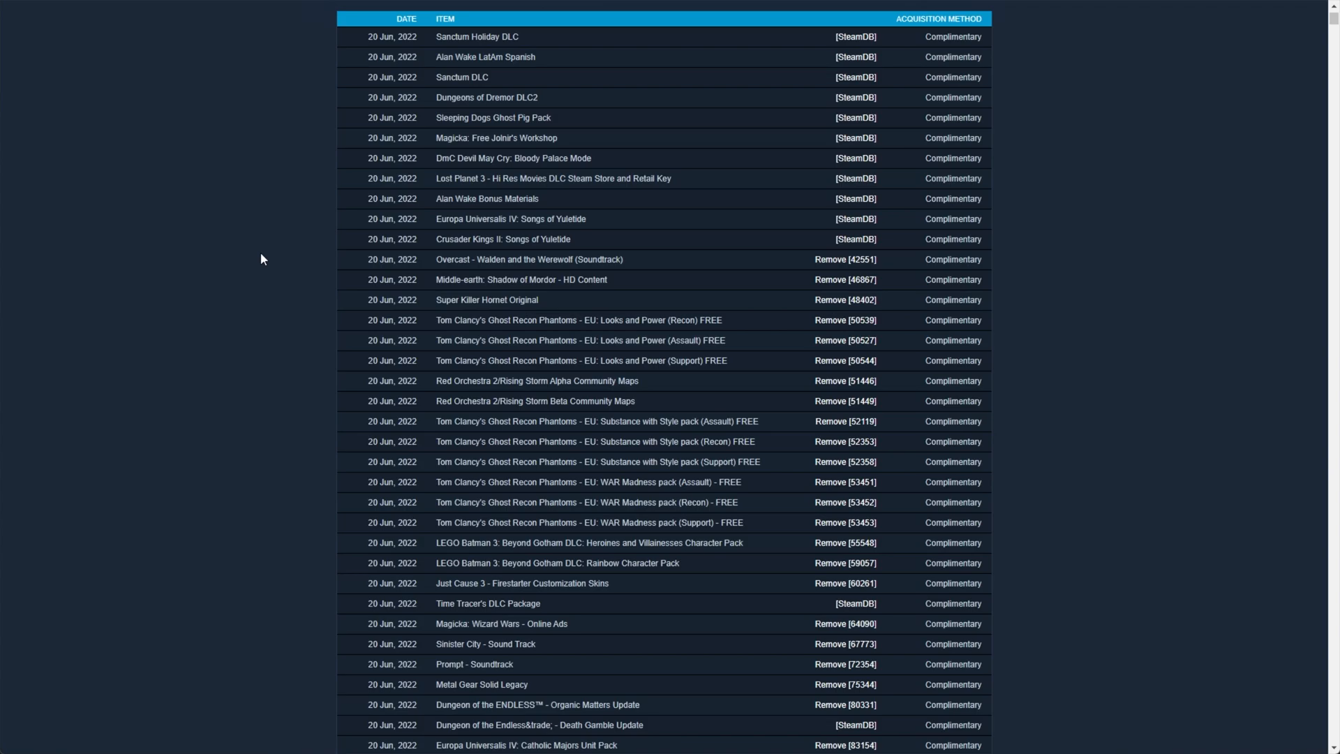
Navigate to store.steampowered.com/account/licenses and view the licenses table.
{"action": "double_click", "coordinate": [389, 36]}
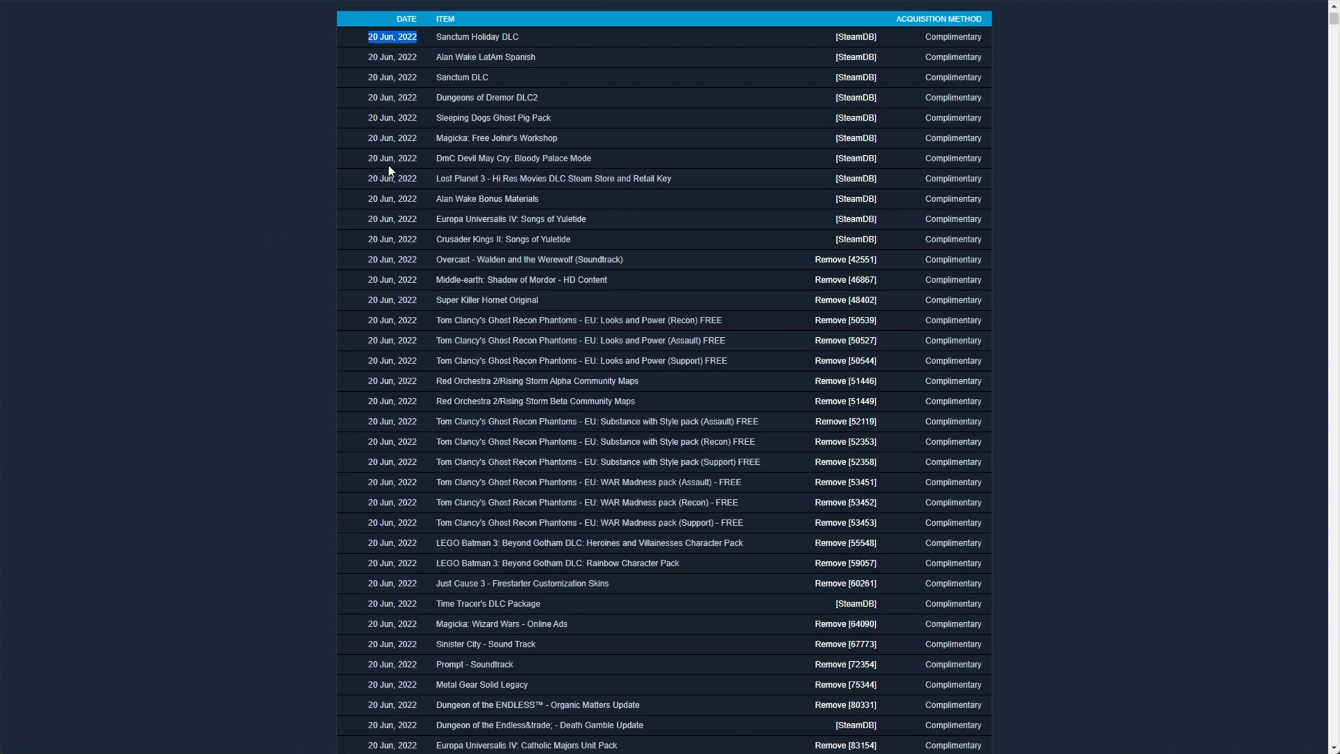
{"action": "mouse_move", "coordinate": [832, 257]}
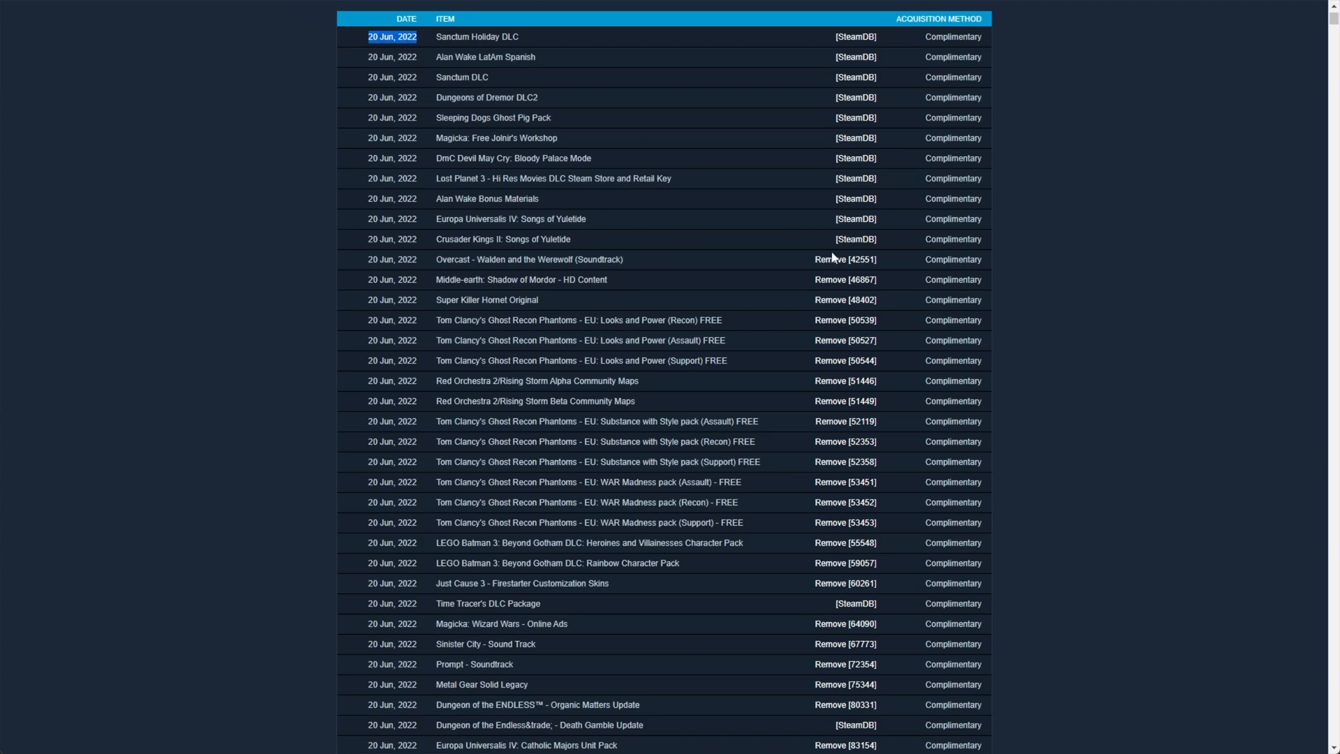
{"action": "scroll", "scroll_direction": "down", "scroll_amount": 3}
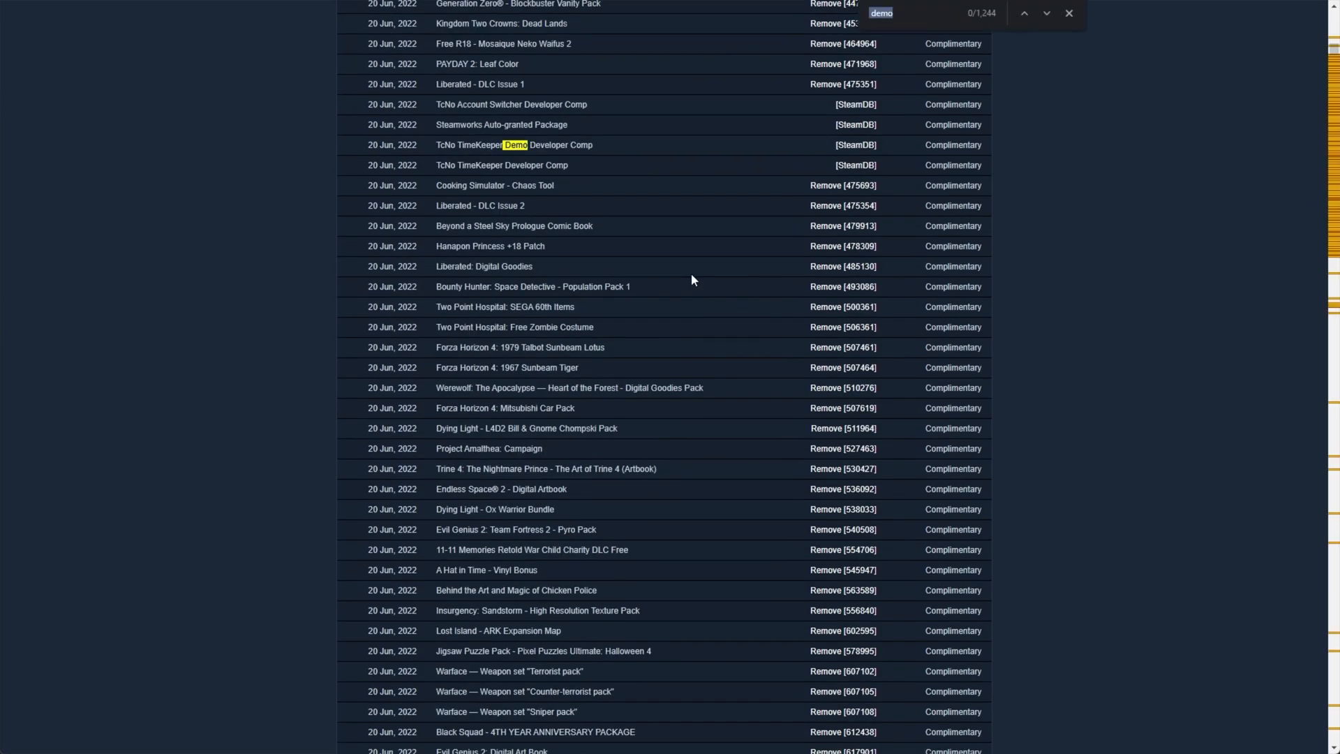
Step through the Demo matches in the licenses list, then close the page search.
{"action": "left_click", "coordinate": [1037, 14]}
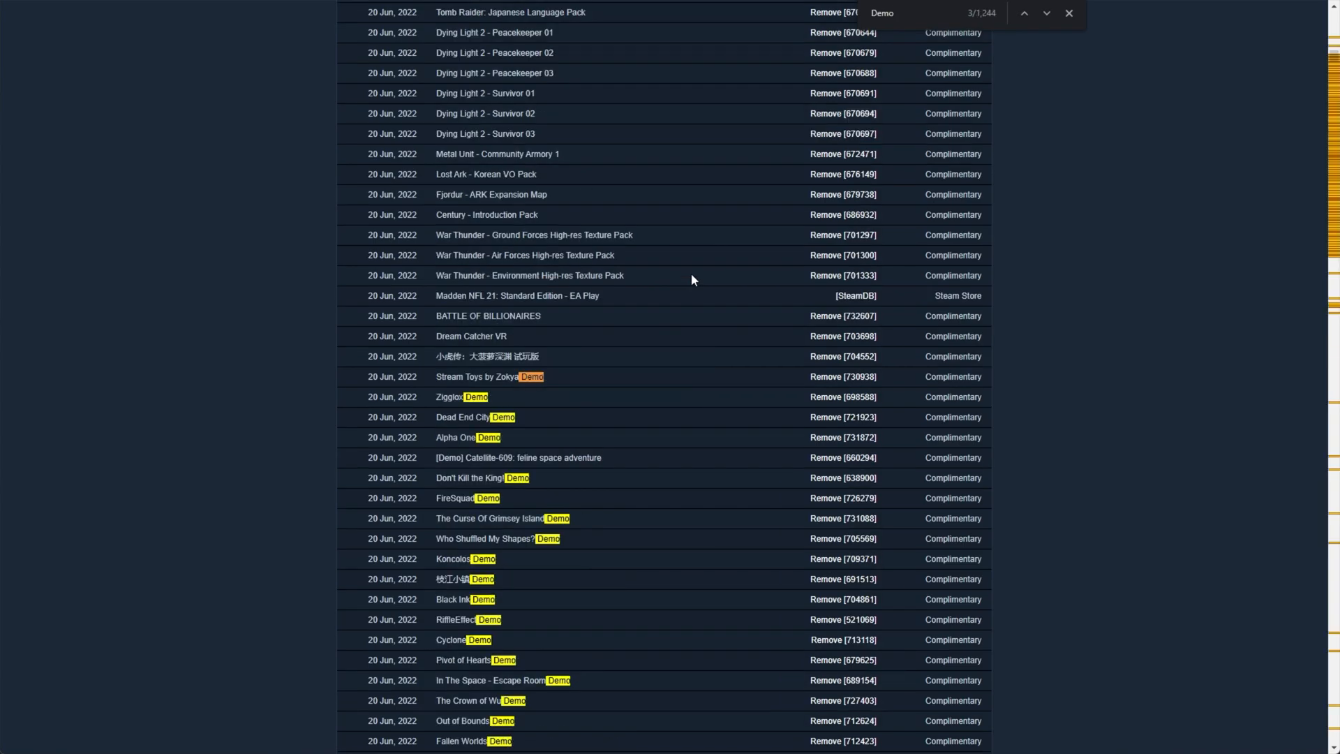
{"action": "scroll", "scroll_direction": "down", "scroll_amount": 3}
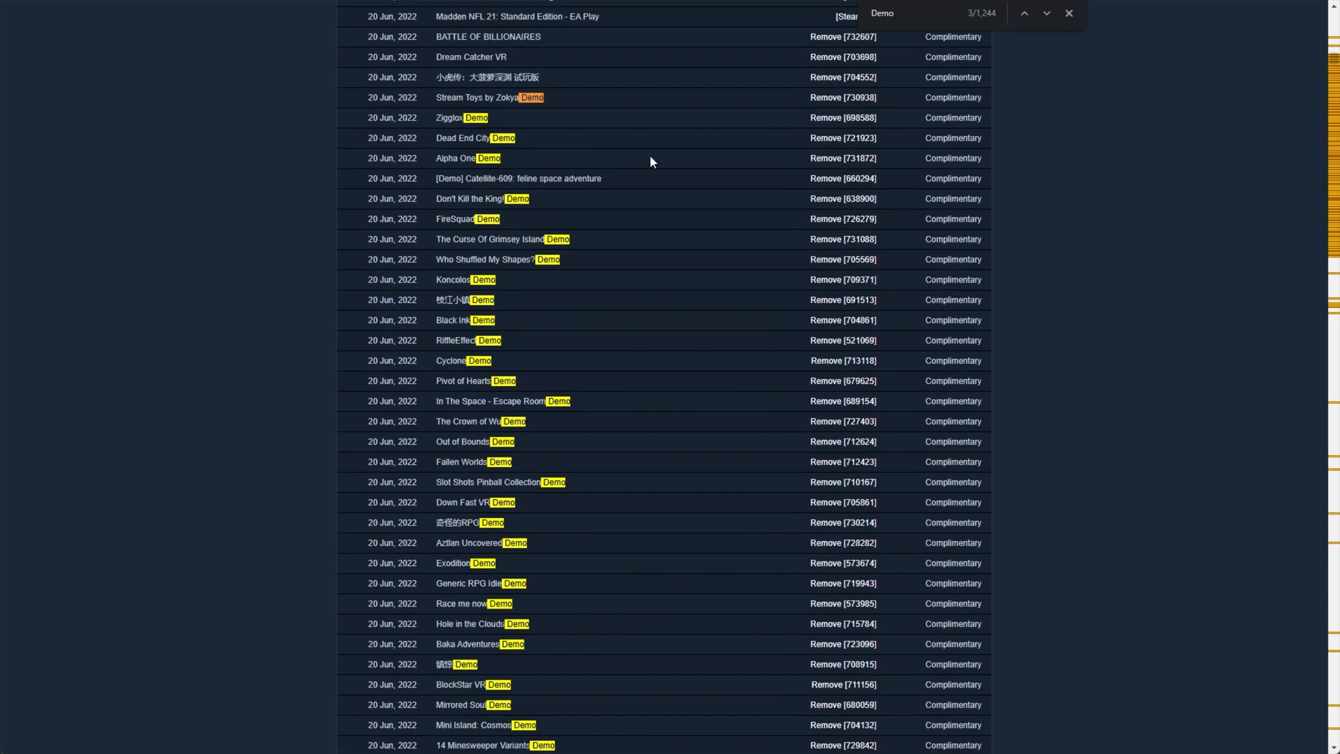
{"action": "scroll", "scroll_direction": "down", "scroll_amount": 3}
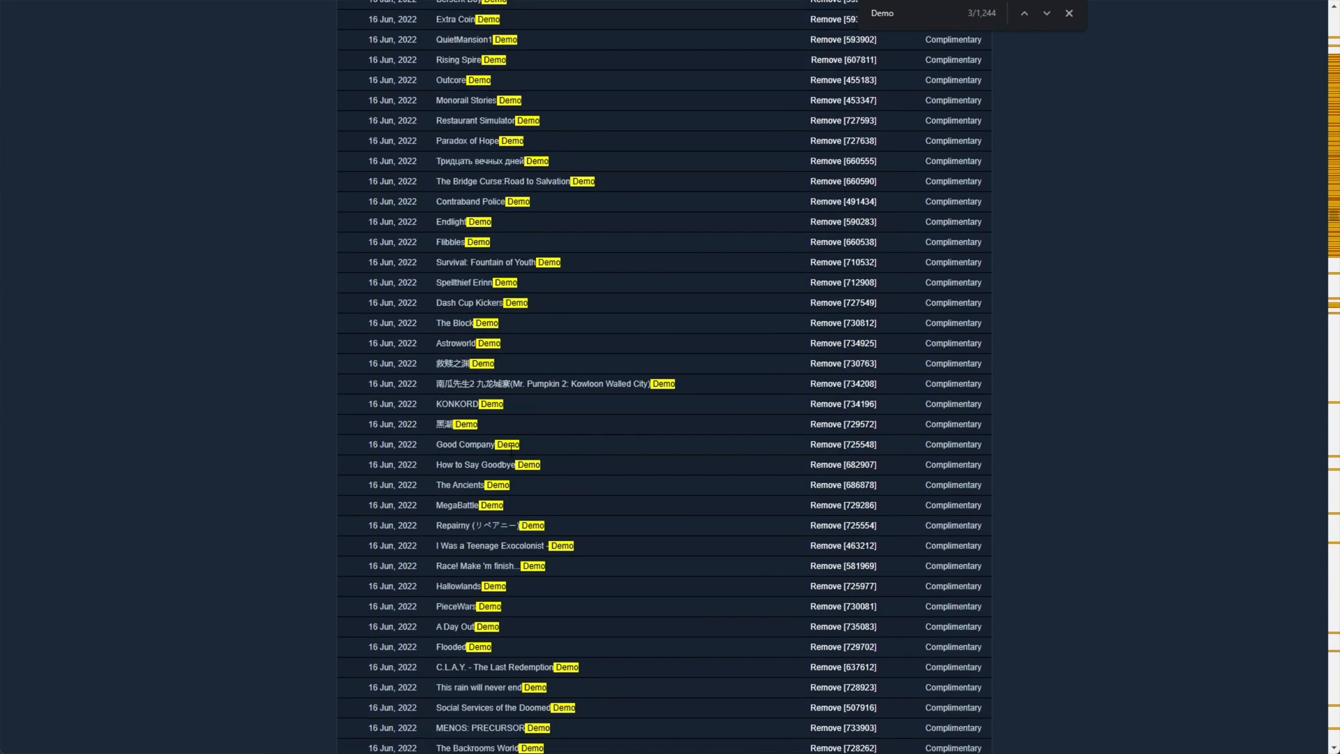
{"action": "scroll", "scroll_direction": "down", "scroll_amount": 3}
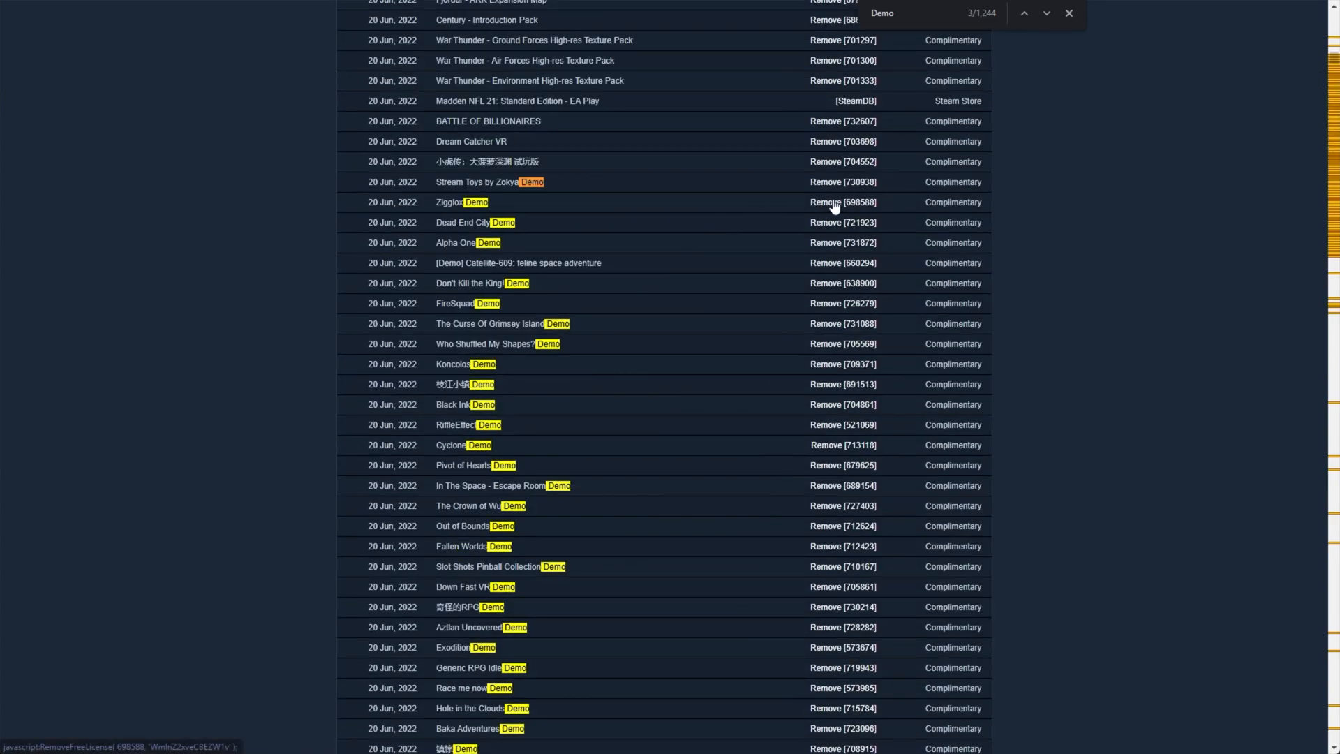
{"action": "mouse_move", "coordinate": [777, 431]}
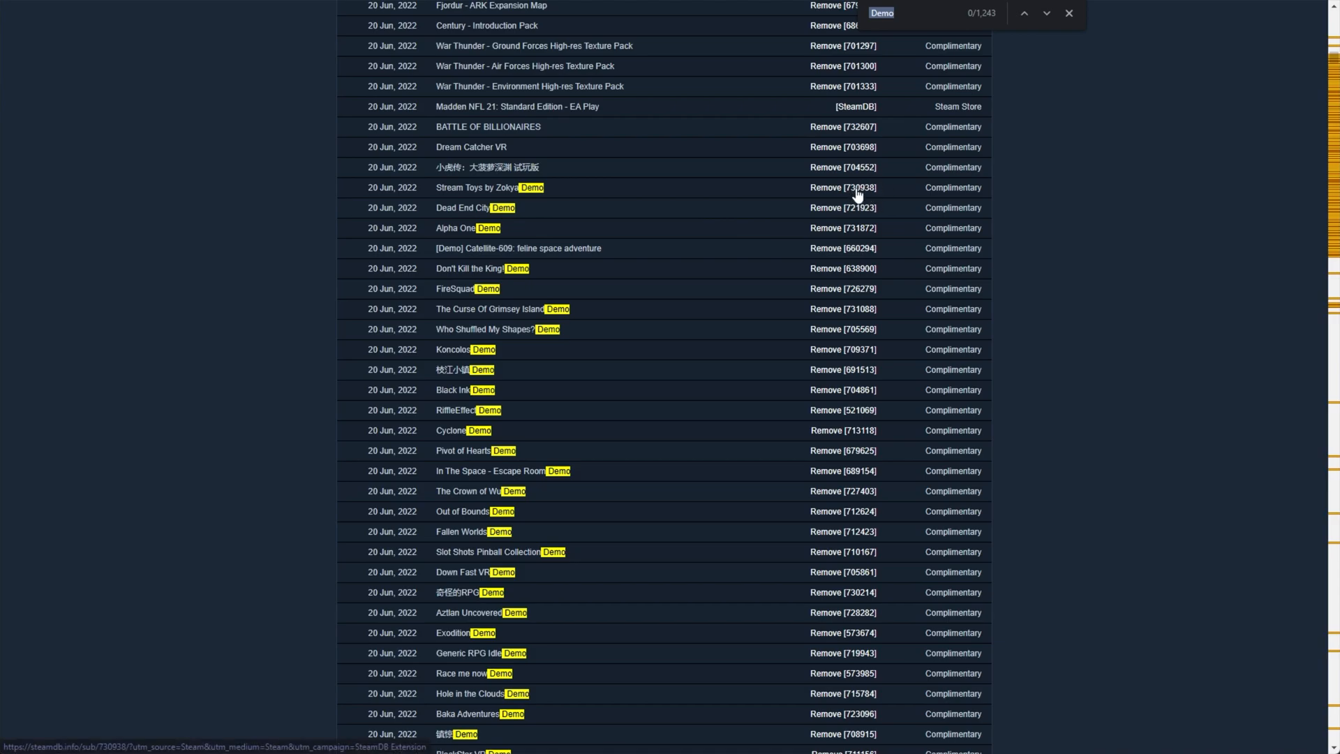
{"action": "mouse_move", "coordinate": [847, 199]}
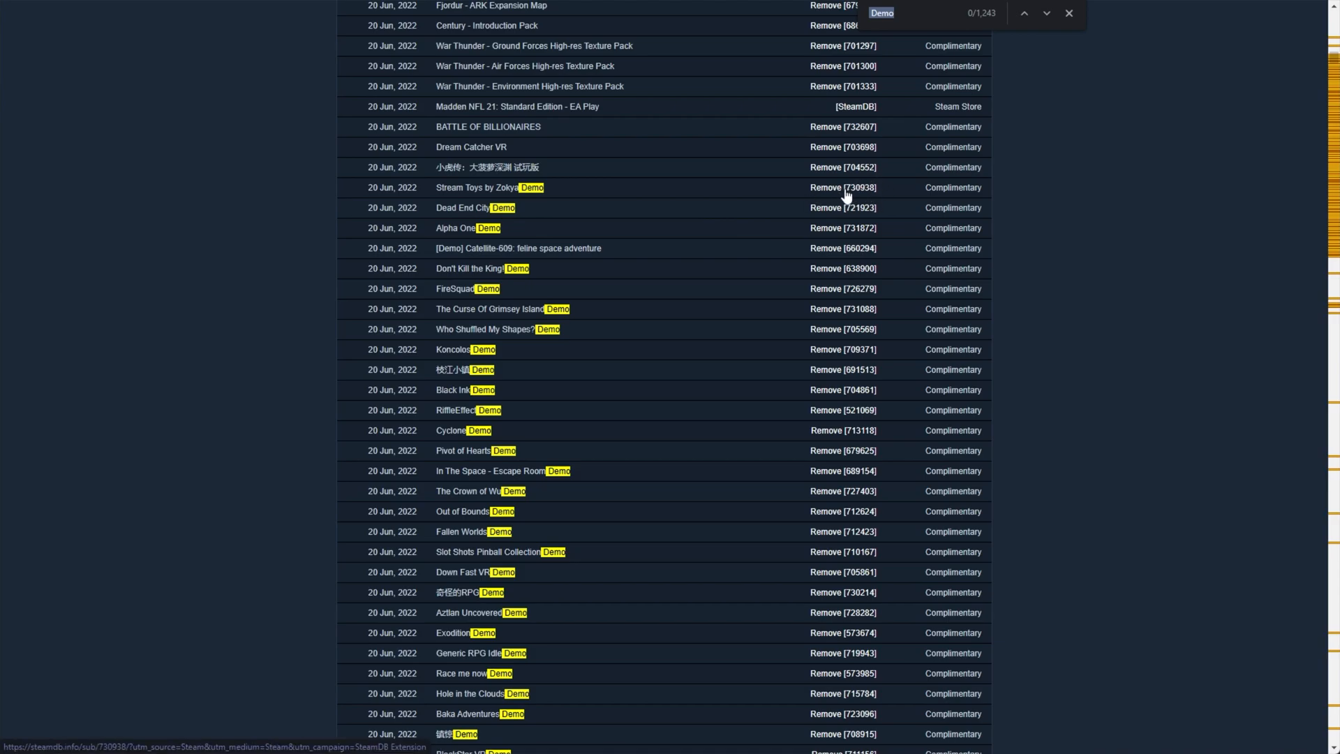
{"action": "mouse_move", "coordinate": [841, 224]}
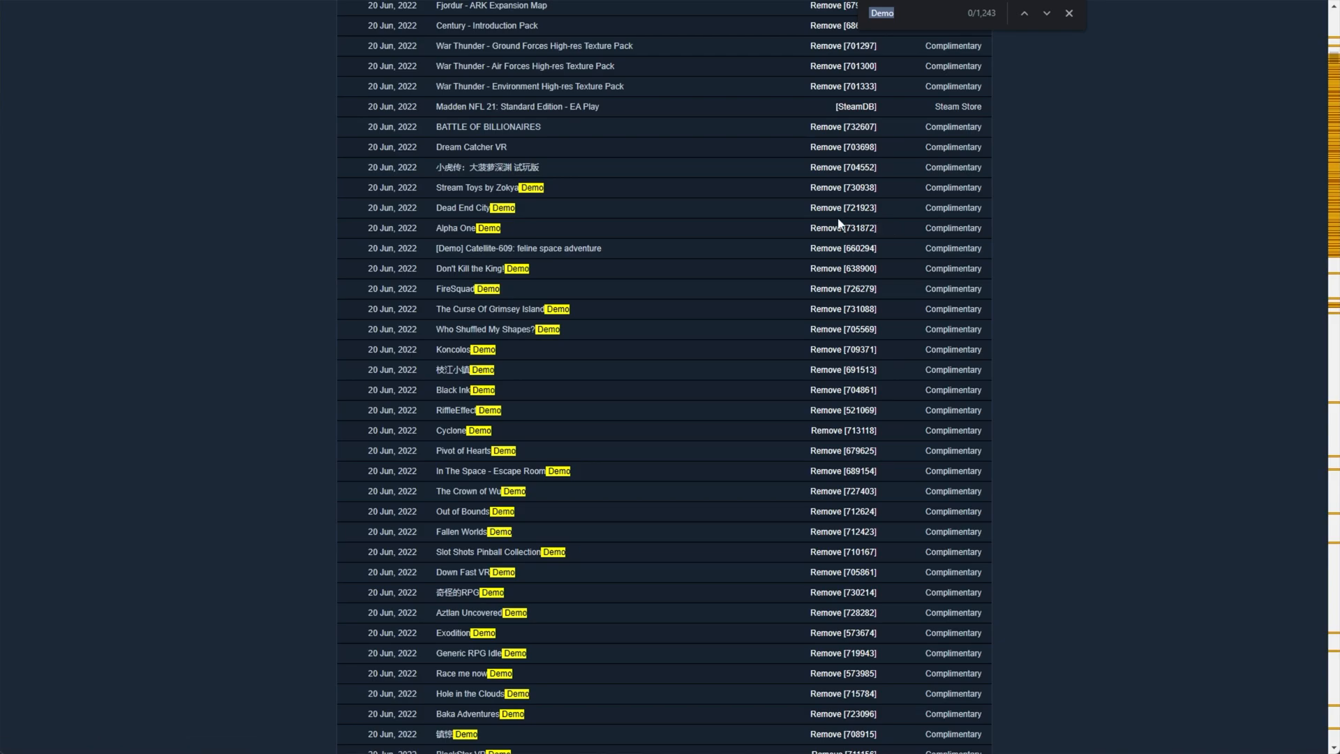
{"action": "mouse_move", "coordinate": [645, 293]}
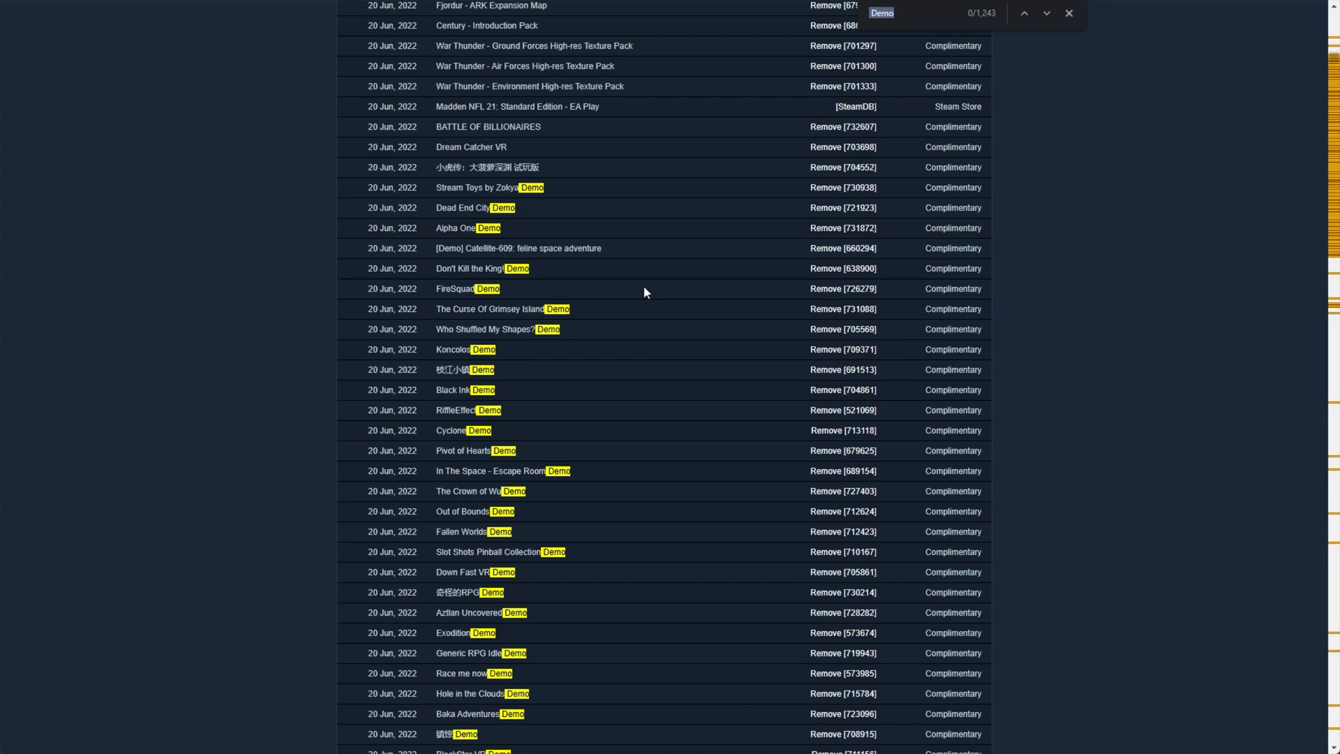
{"action": "mouse_move", "coordinate": [1031, 37]}
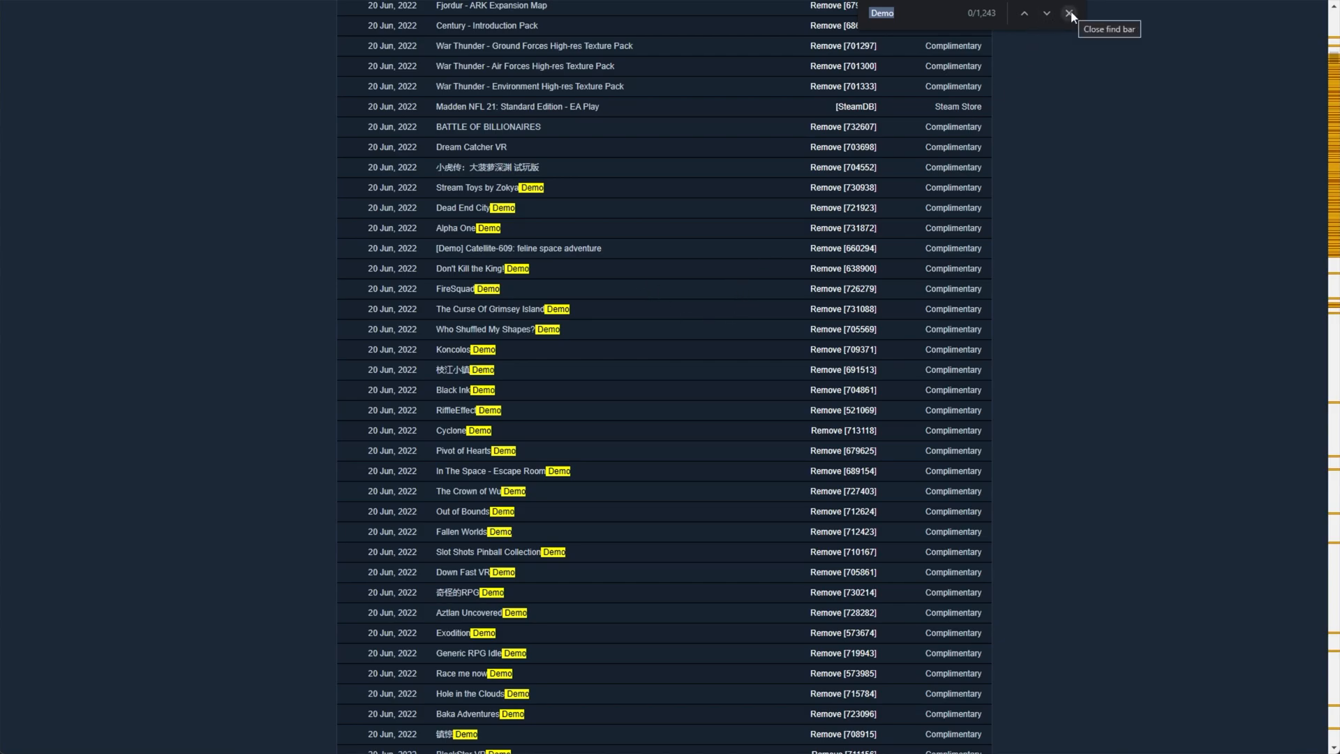
{"action": "left_click", "coordinate": [1070, 14]}
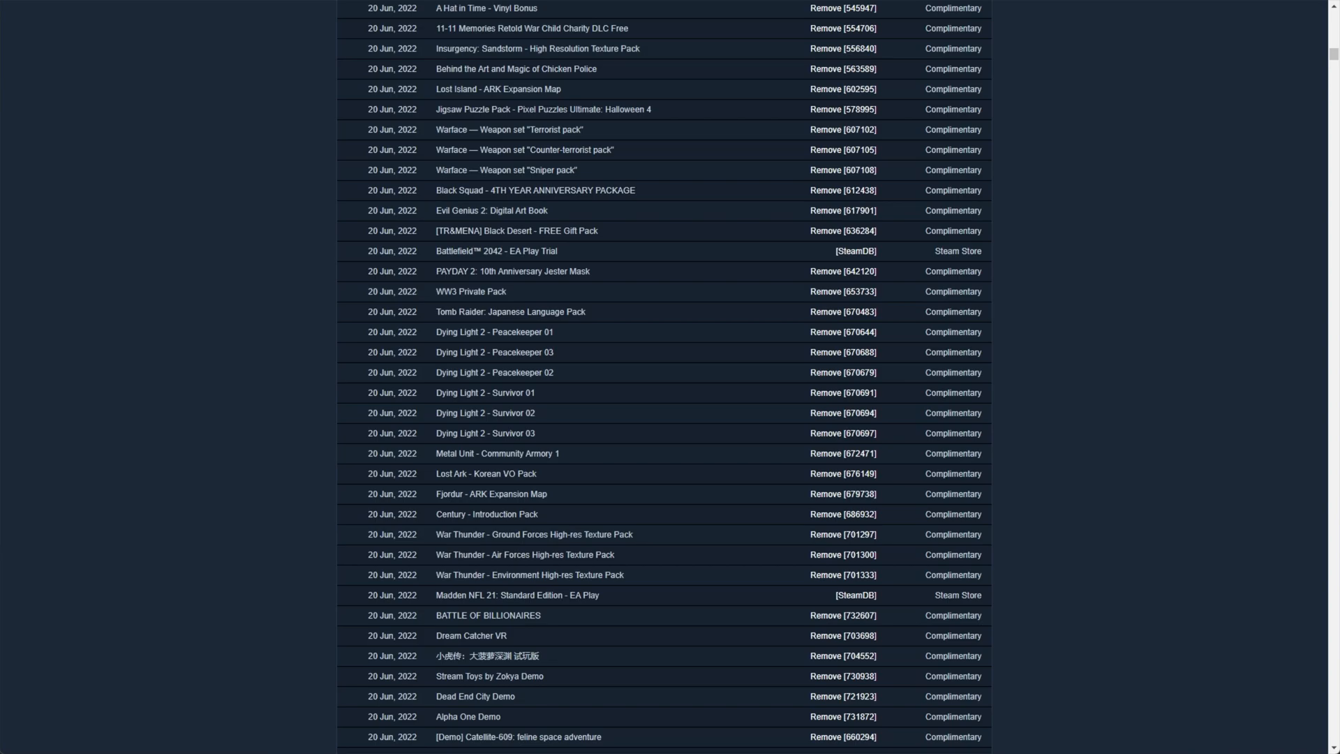
{"action": "mouse_move", "coordinate": [1204, 447]}
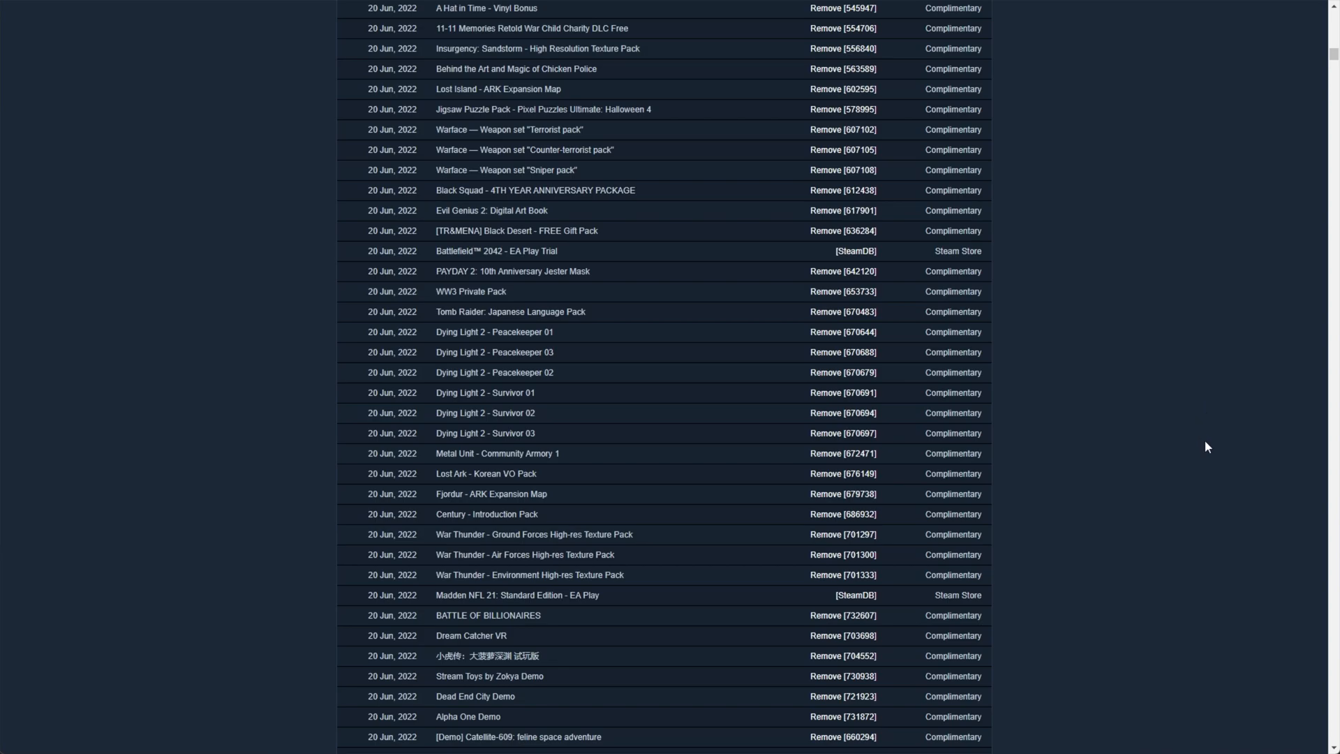
Bring up the DevTools console with the license-collecting script, highlighting its trailer keyword pattern.
{"action": "key", "text": "F12"}
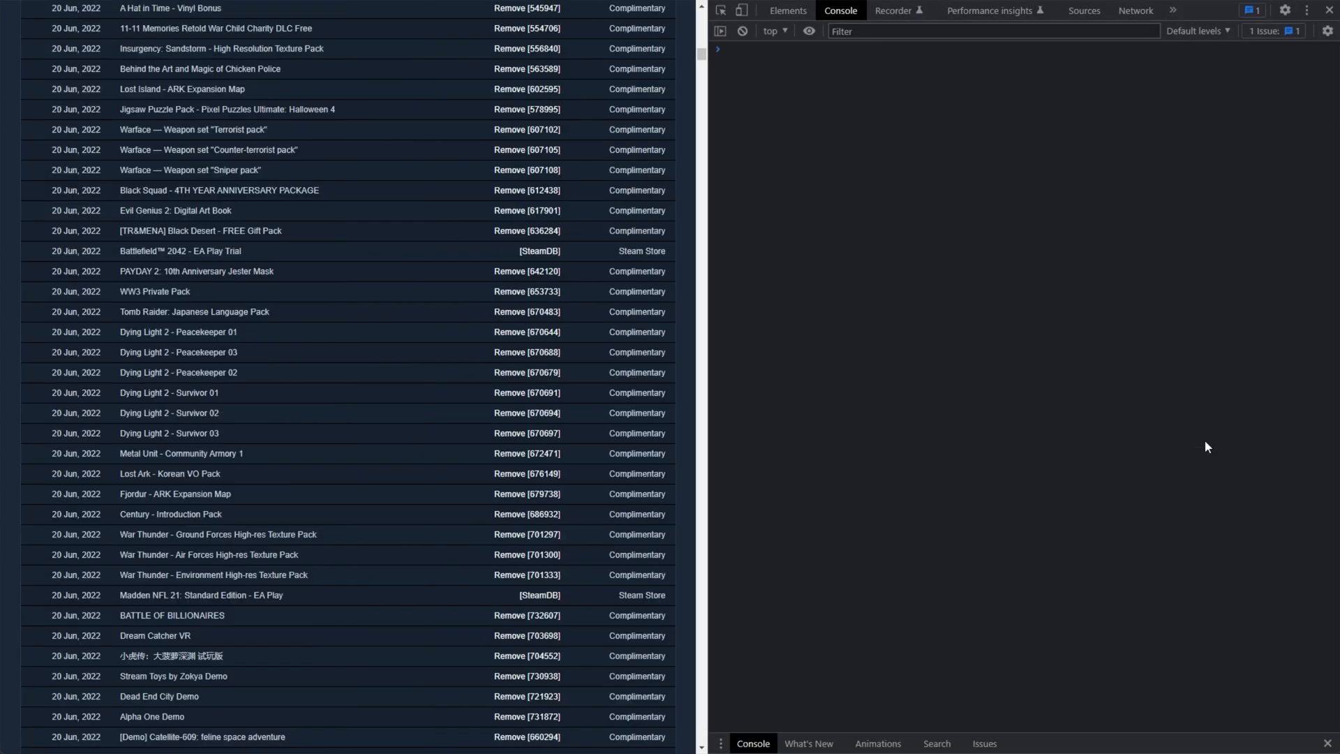
{"action": "mouse_move", "coordinate": [804, 430]}
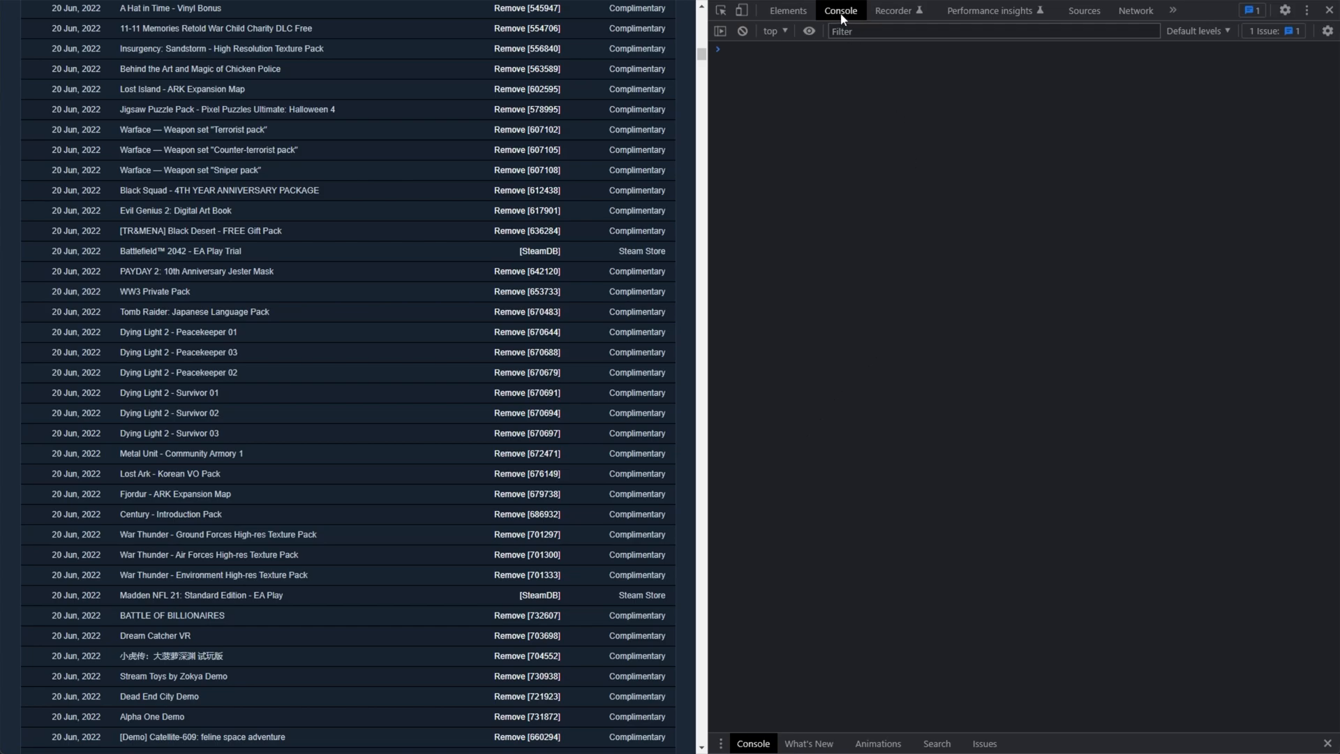
{"action": "mouse_move", "coordinate": [1001, 207]}
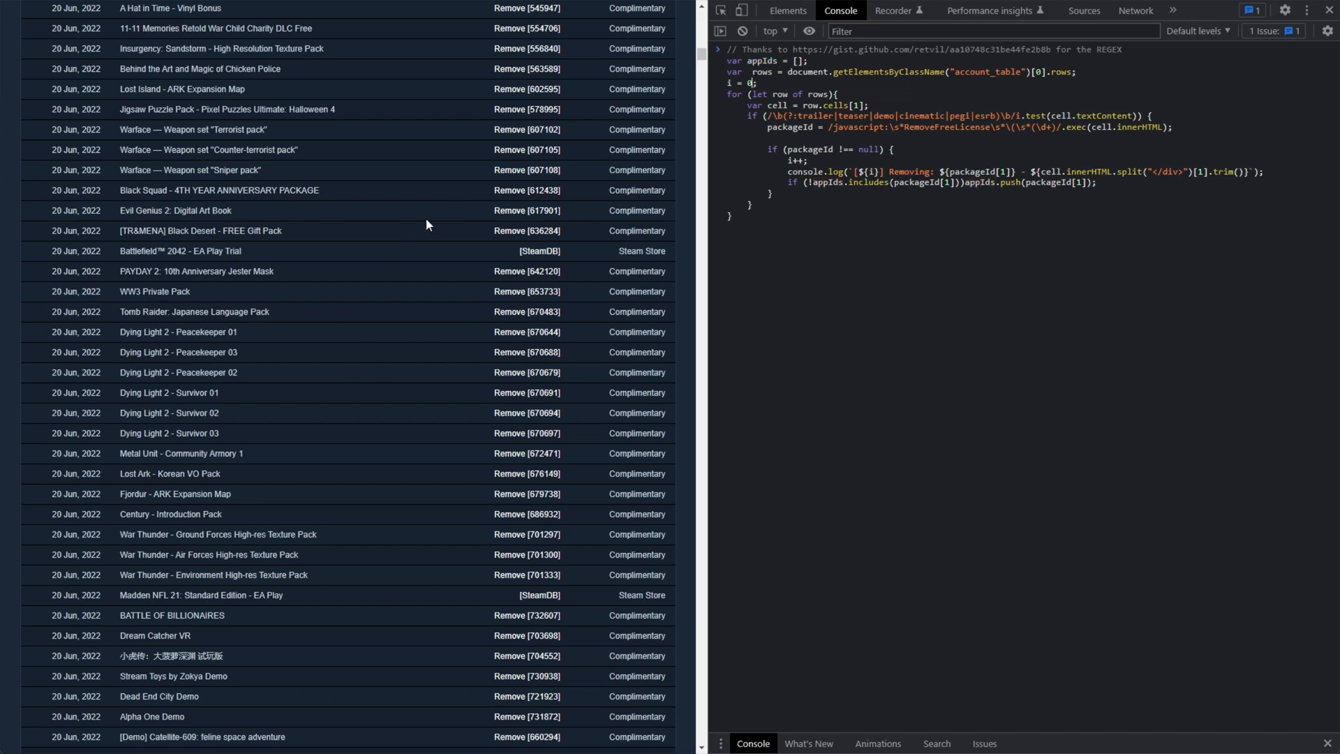
{"action": "double_click", "coordinate": [818, 115]}
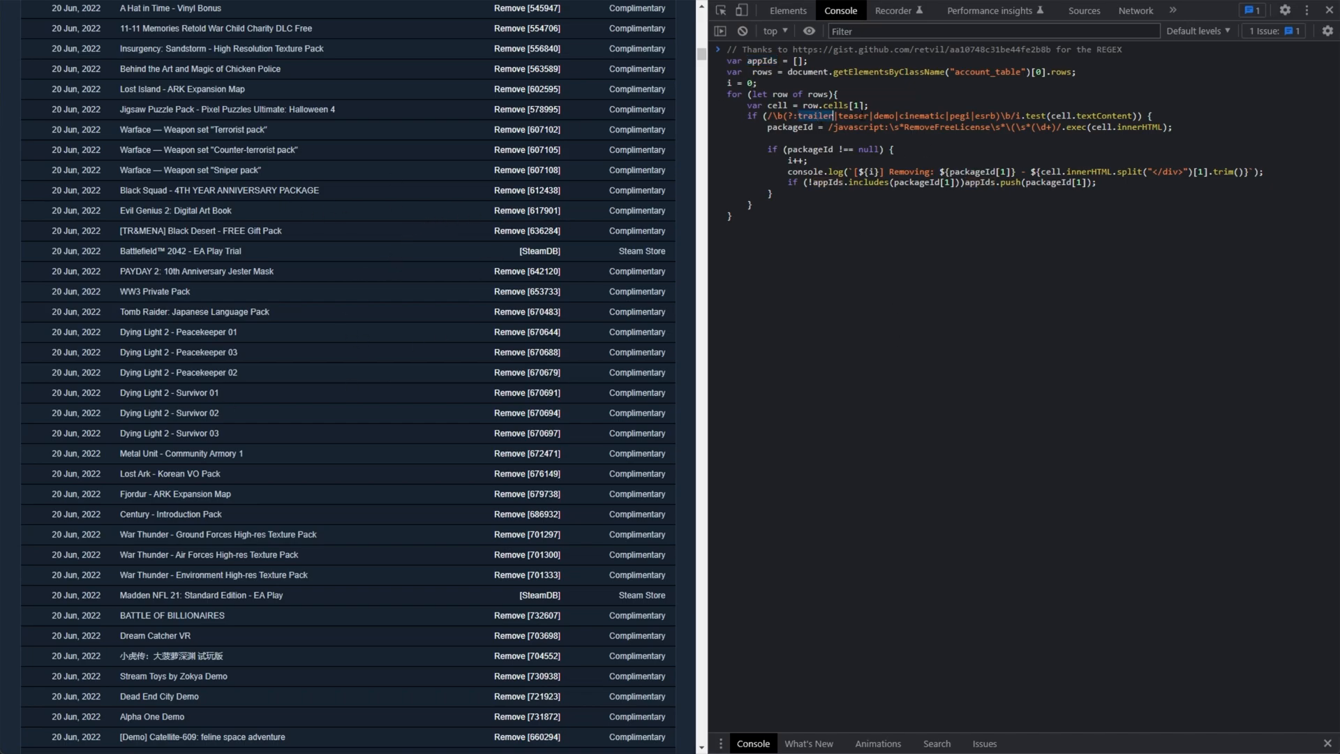
{"action": "double_click", "coordinate": [920, 115]}
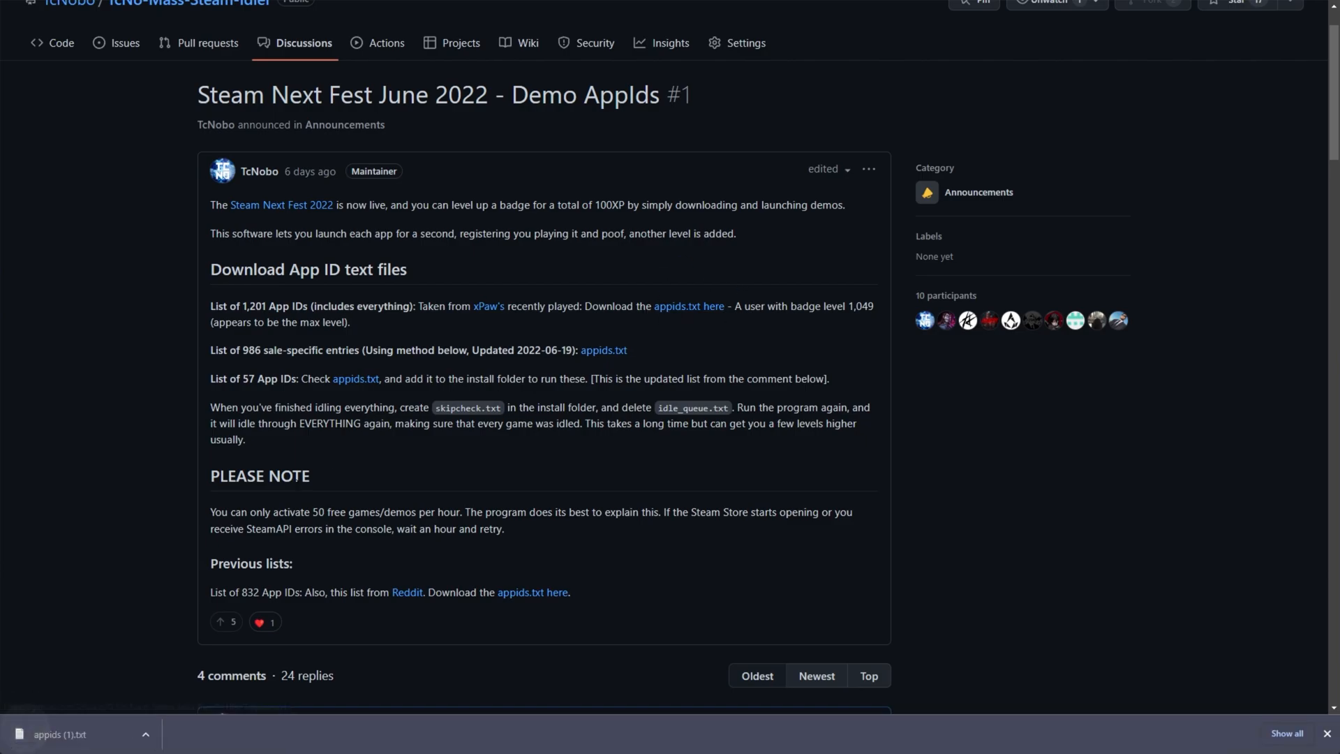
Download the appids.txt list of demo app IDs from the GitHub discussion.
{"action": "left_click", "coordinate": [62, 734]}
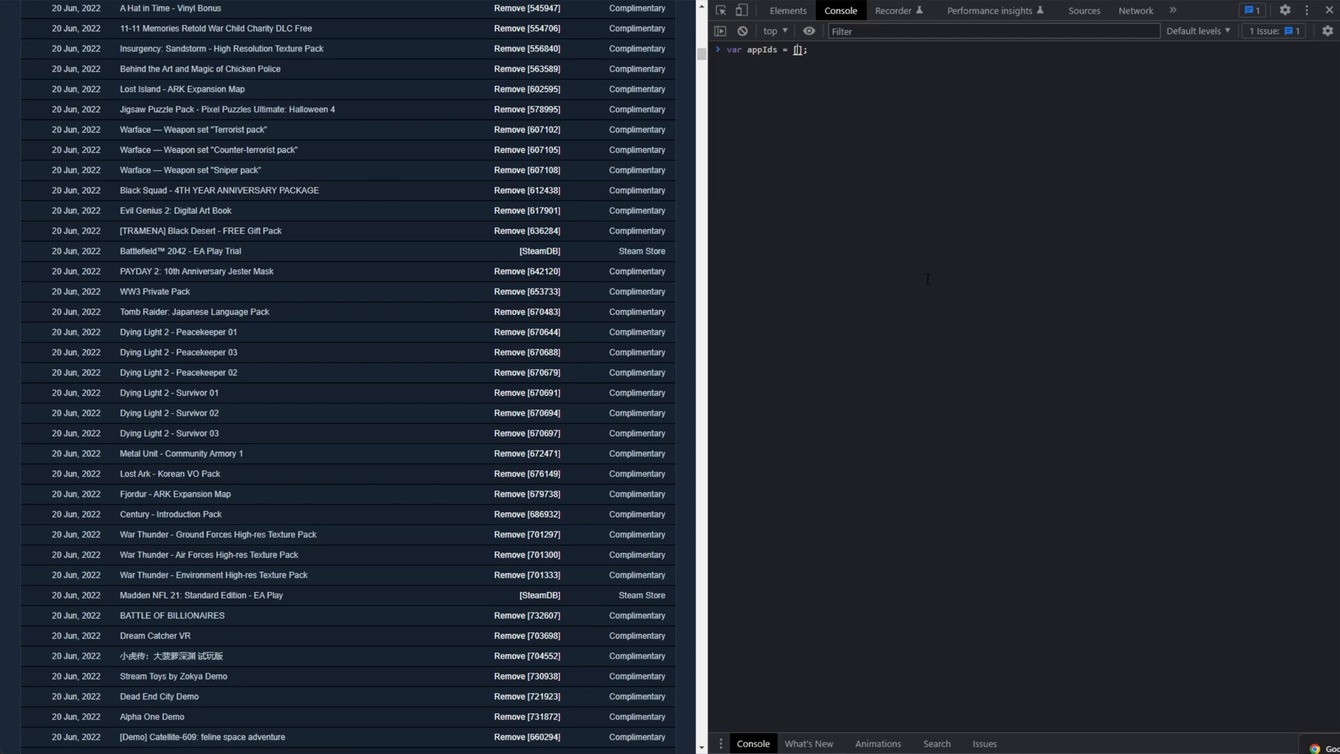
Run the script with the pasted appIds array, logging 1239 demo licenses to remove.
{"action": "key", "text": "Enter"}
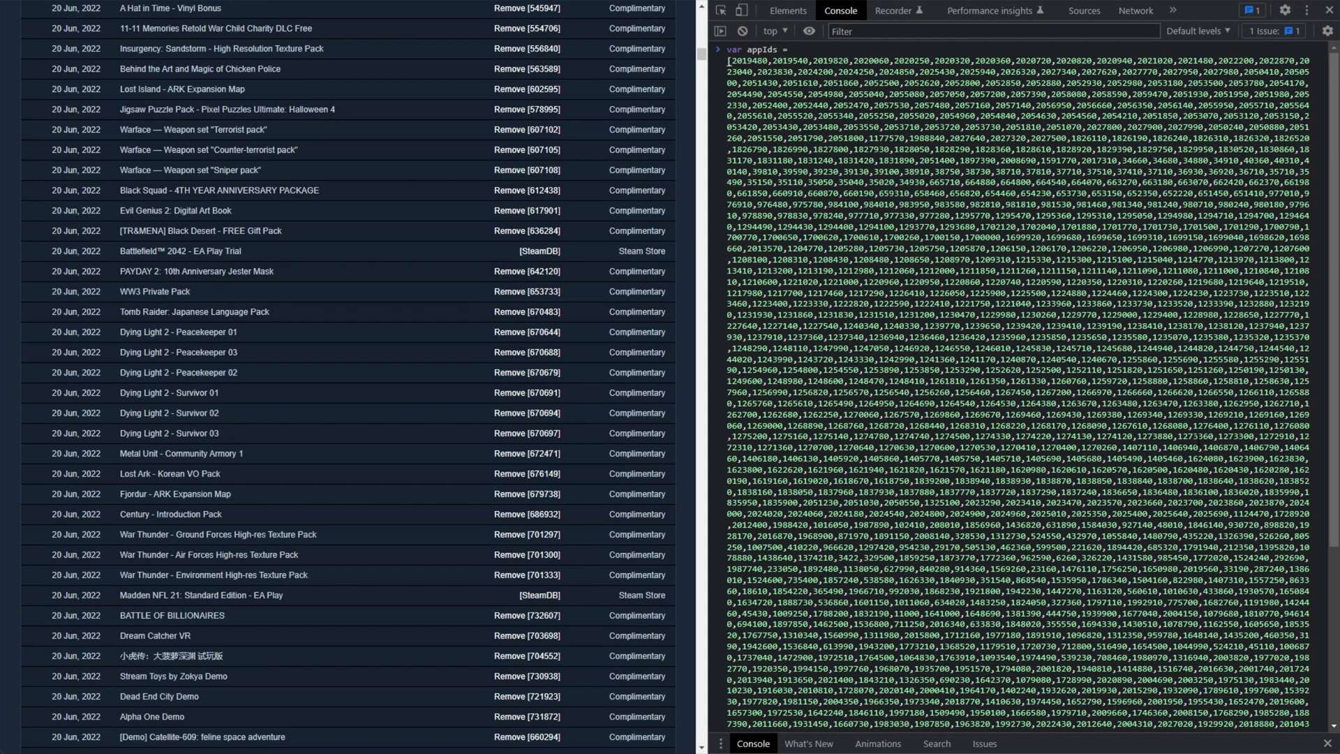
{"action": "scroll", "scroll_direction": "down", "scroll_amount": 3}
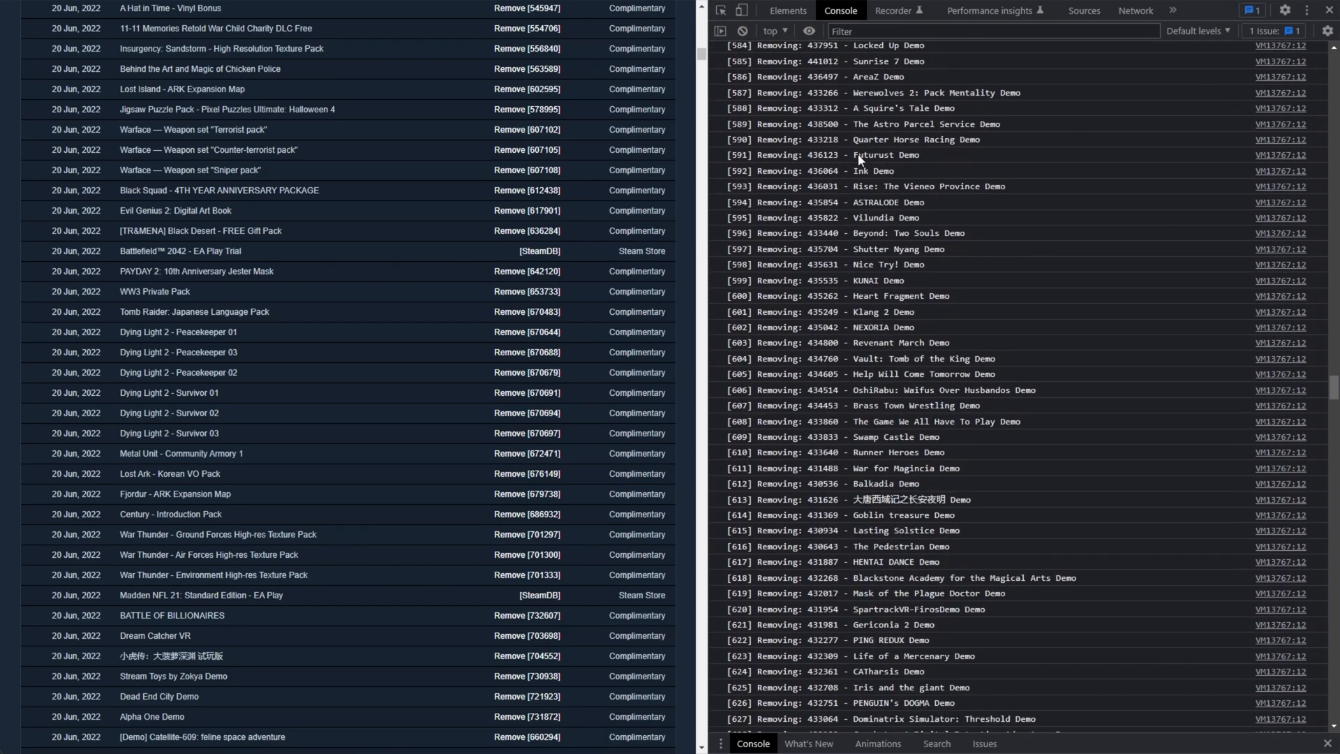
{"action": "scroll", "scroll_direction": "down", "scroll_amount": 3}
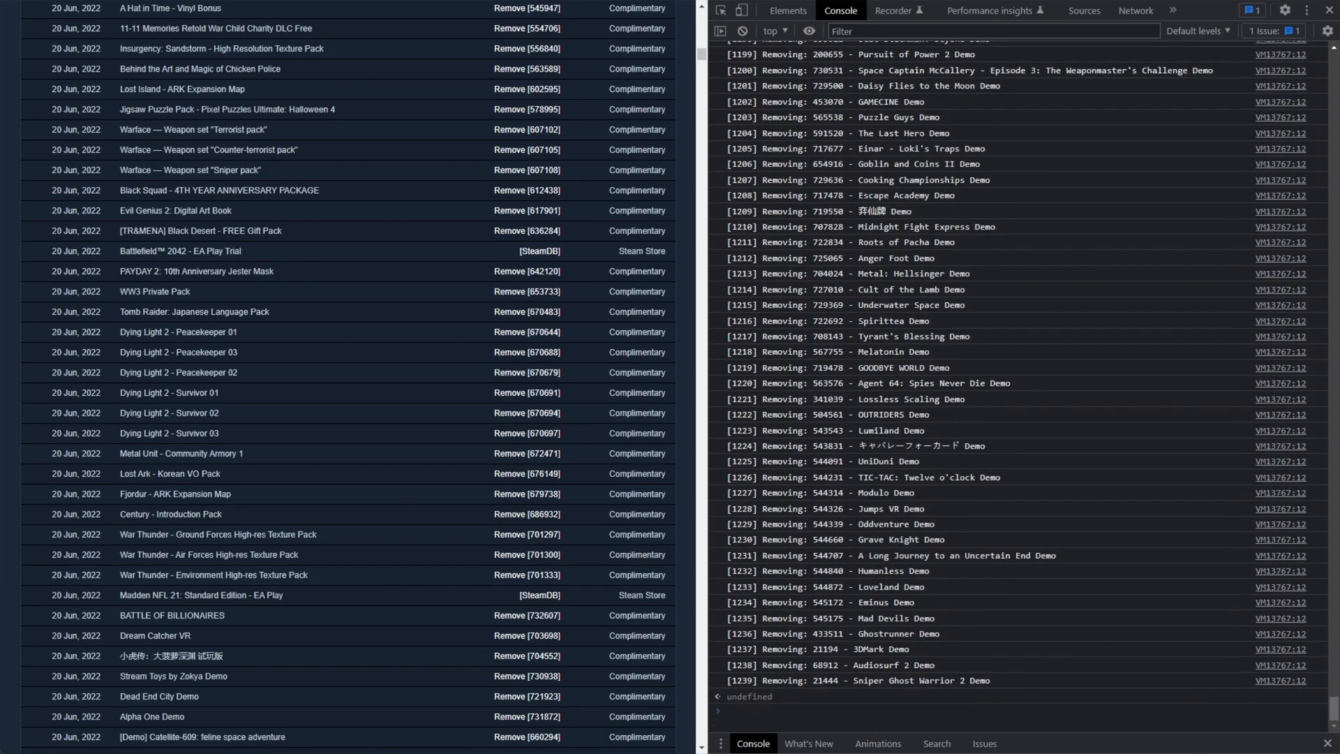
{"action": "mouse_move", "coordinate": [871, 704]}
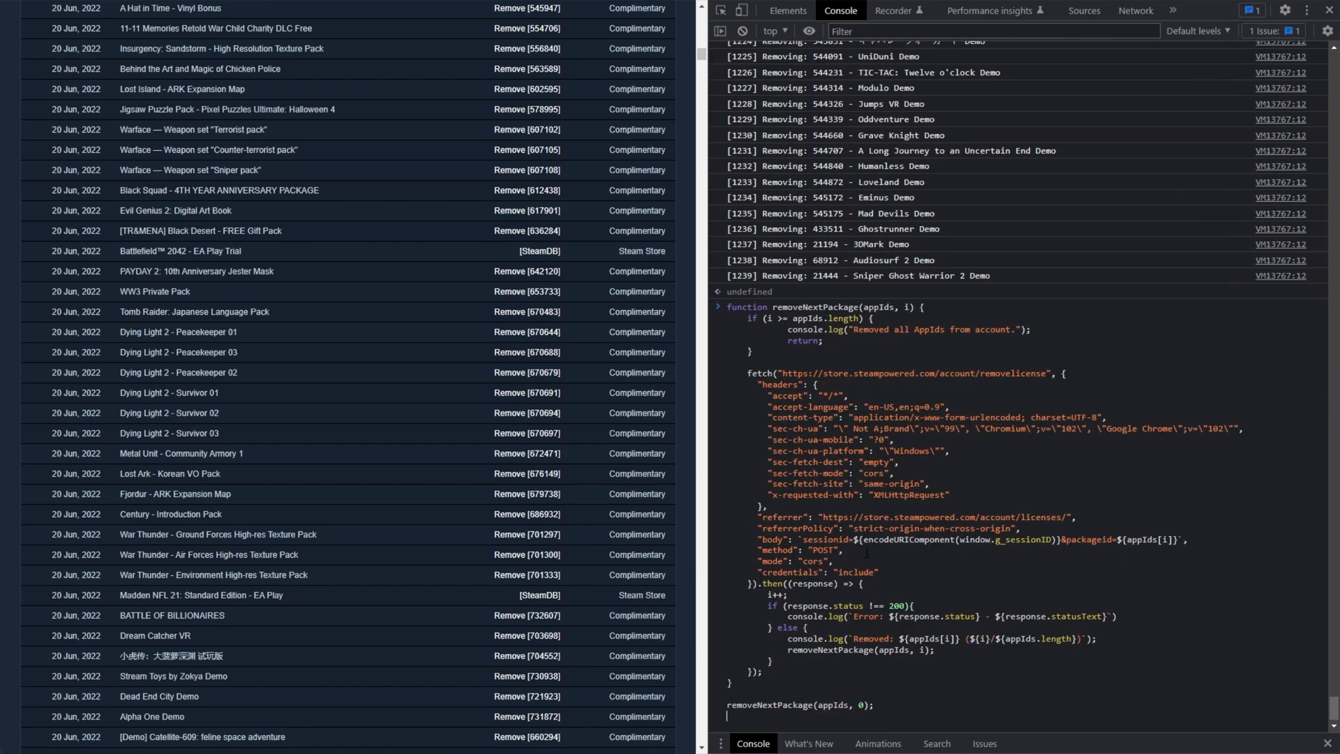
Select the removeNextPackage function and its call to run the one-by-one removal loop.
{"action": "double_click", "coordinate": [809, 306]}
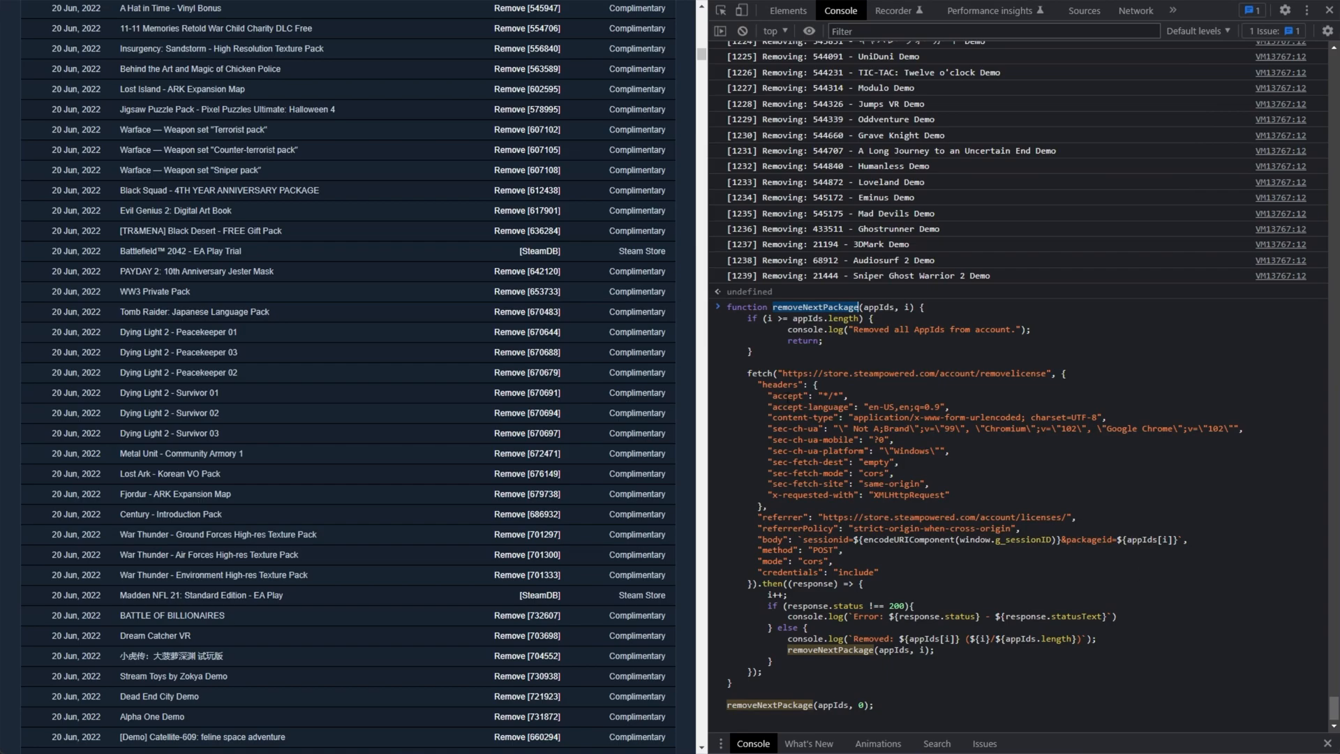
{"action": "left_click_drag", "start_coordinate": [735, 372], "coordinate": [881, 572]}
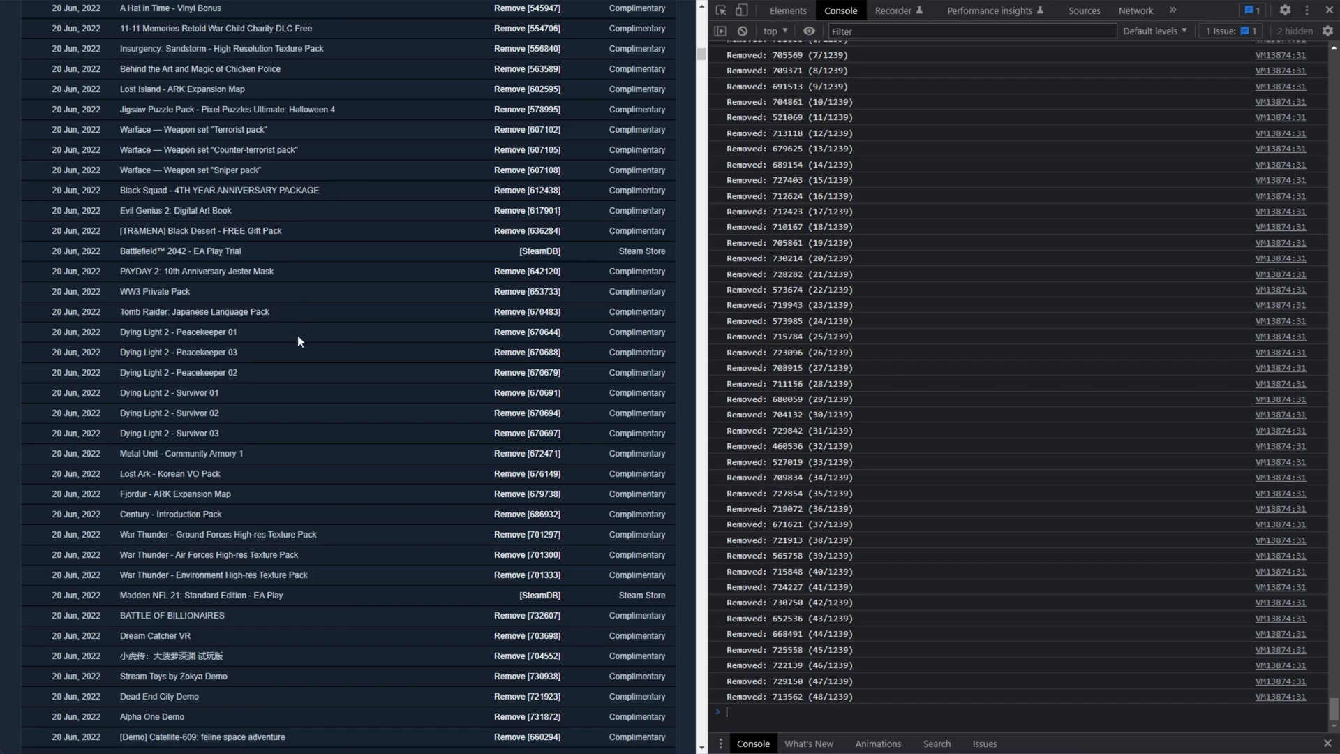
Search the licenses page for 'Demo' and step through the remaining matches.
{"action": "type", "text": "Demo"}
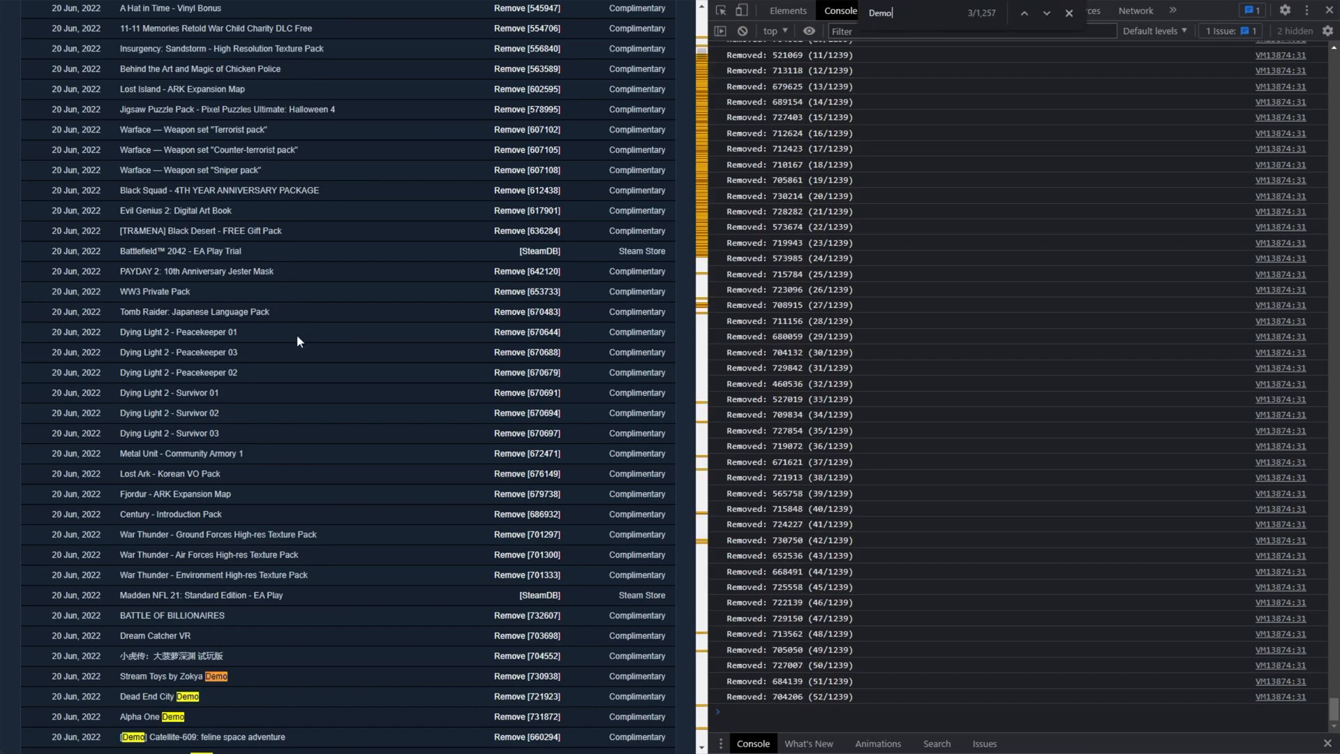
{"action": "left_click", "coordinate": [1028, 13]}
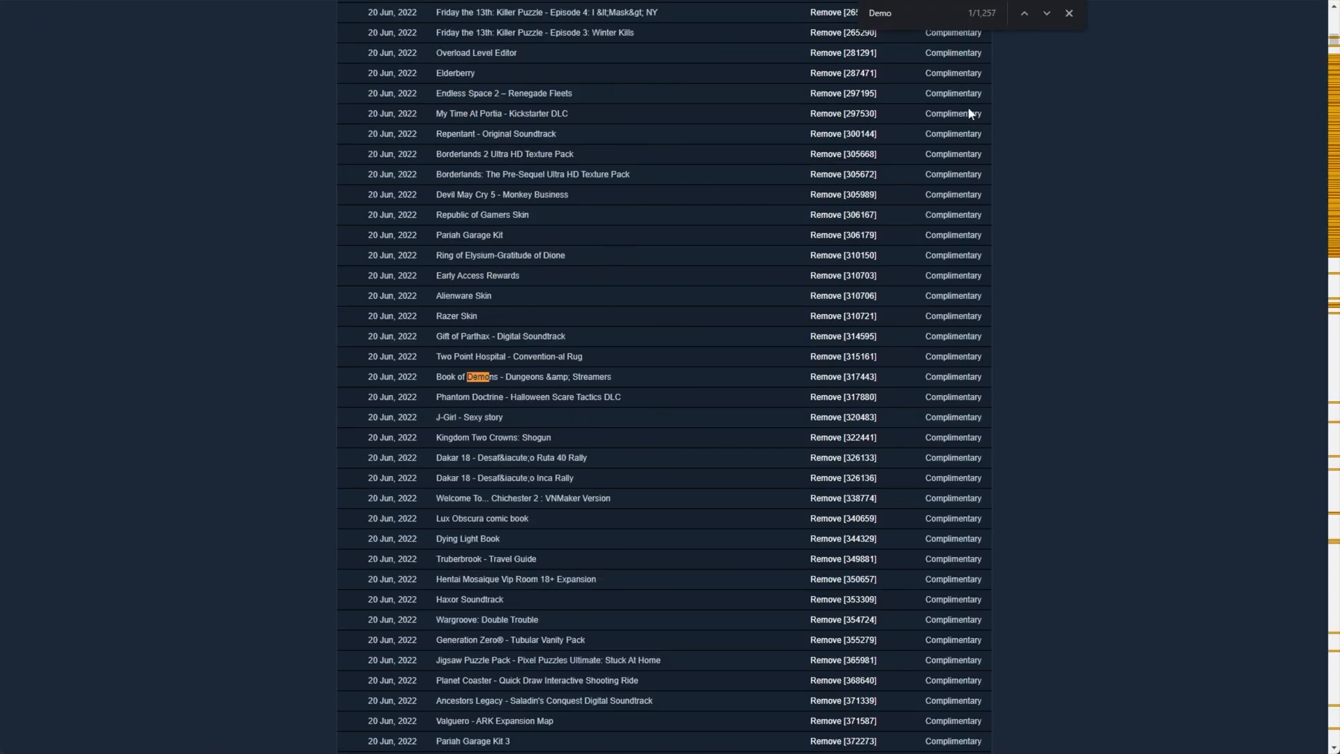
{"action": "scroll", "scroll_direction": "down", "scroll_amount": 3}
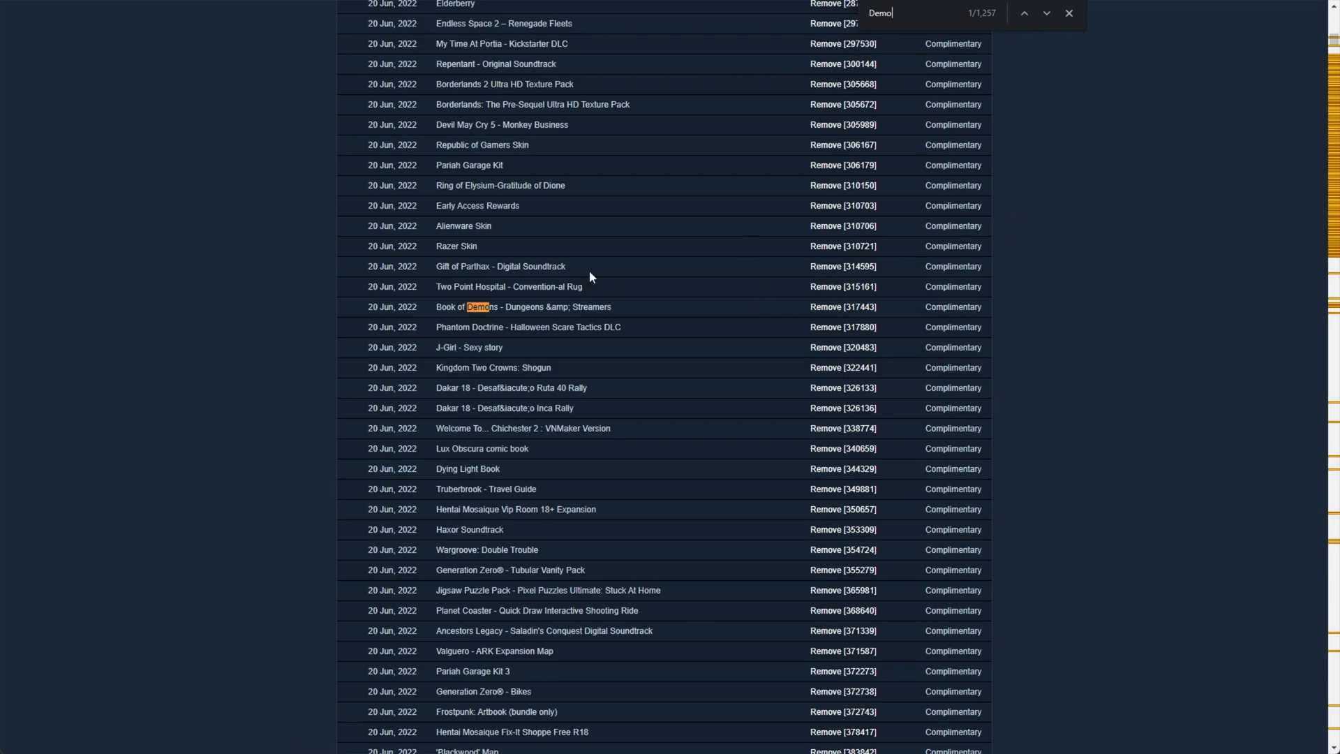
{"action": "mouse_move", "coordinate": [617, 302]}
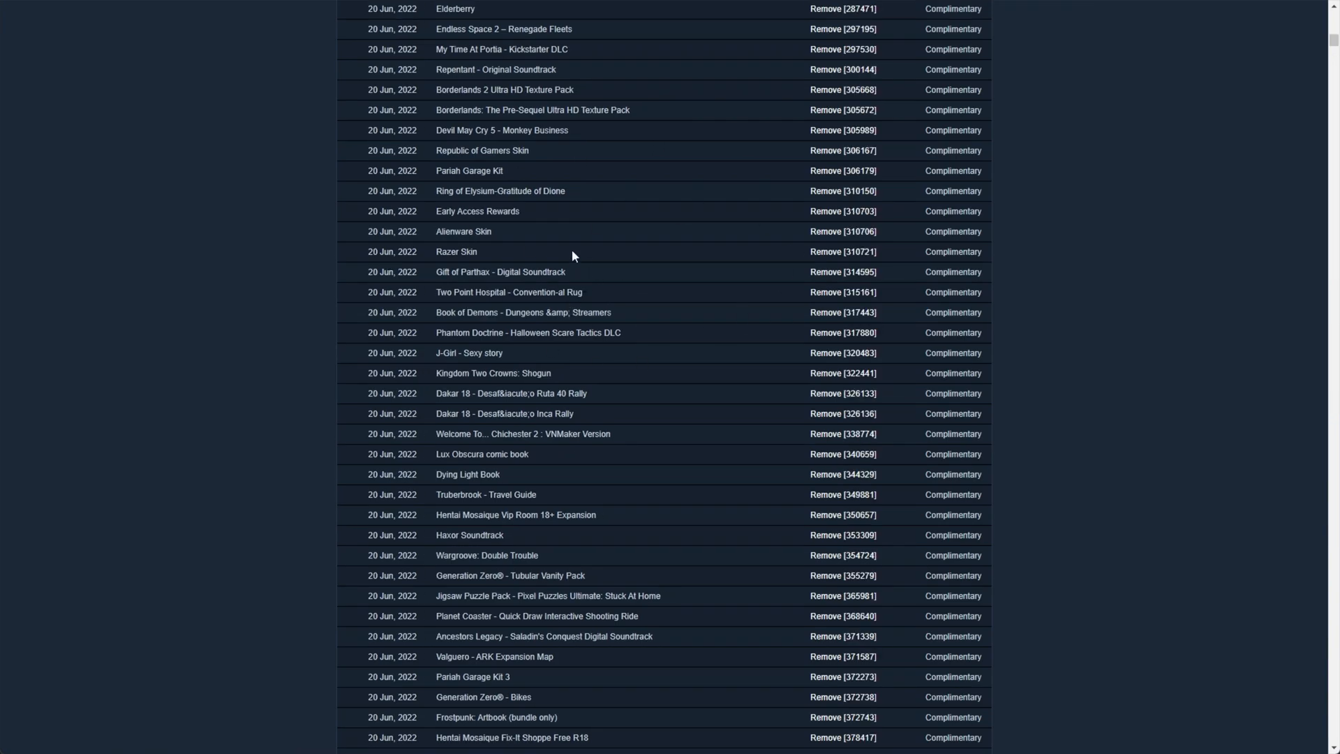
{"action": "type", "text": "Demo"}
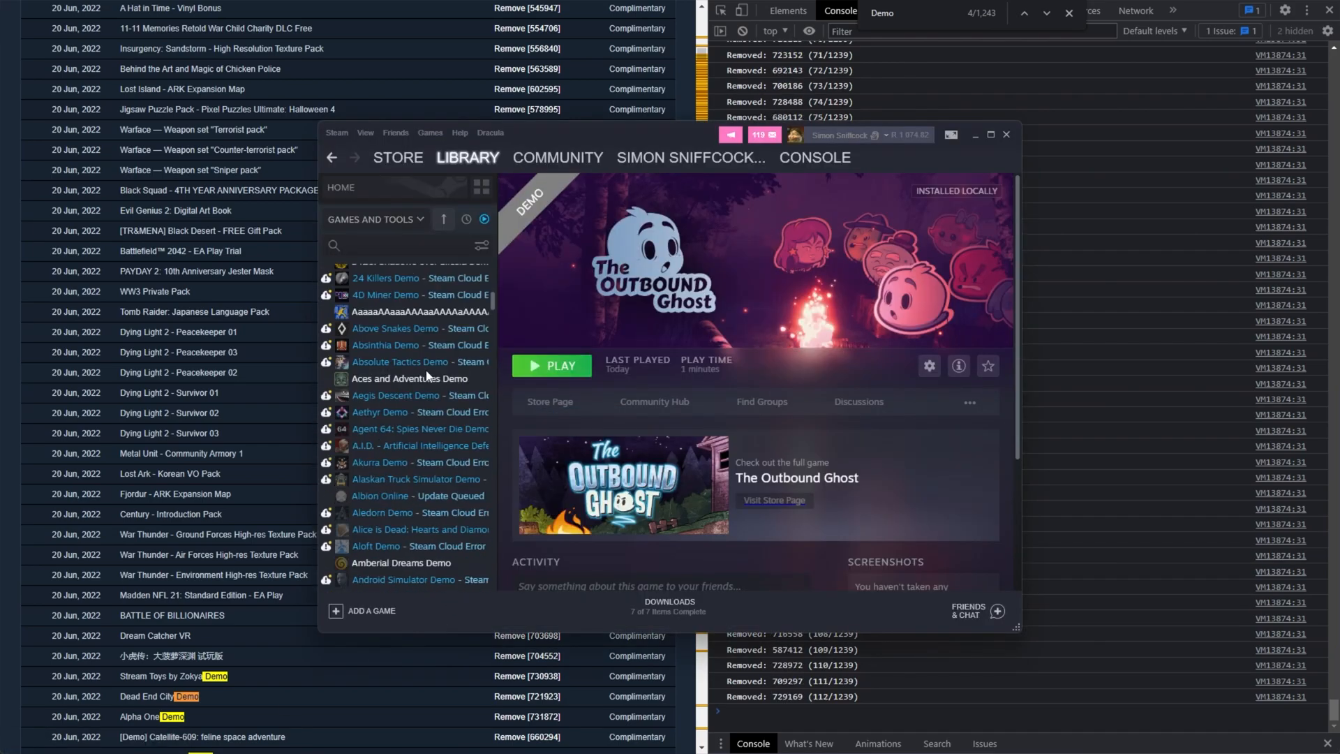
Scroll the Steam library's demo list while console removals continue in the background.
{"action": "scroll", "scroll_direction": "down", "scroll_amount": 3}
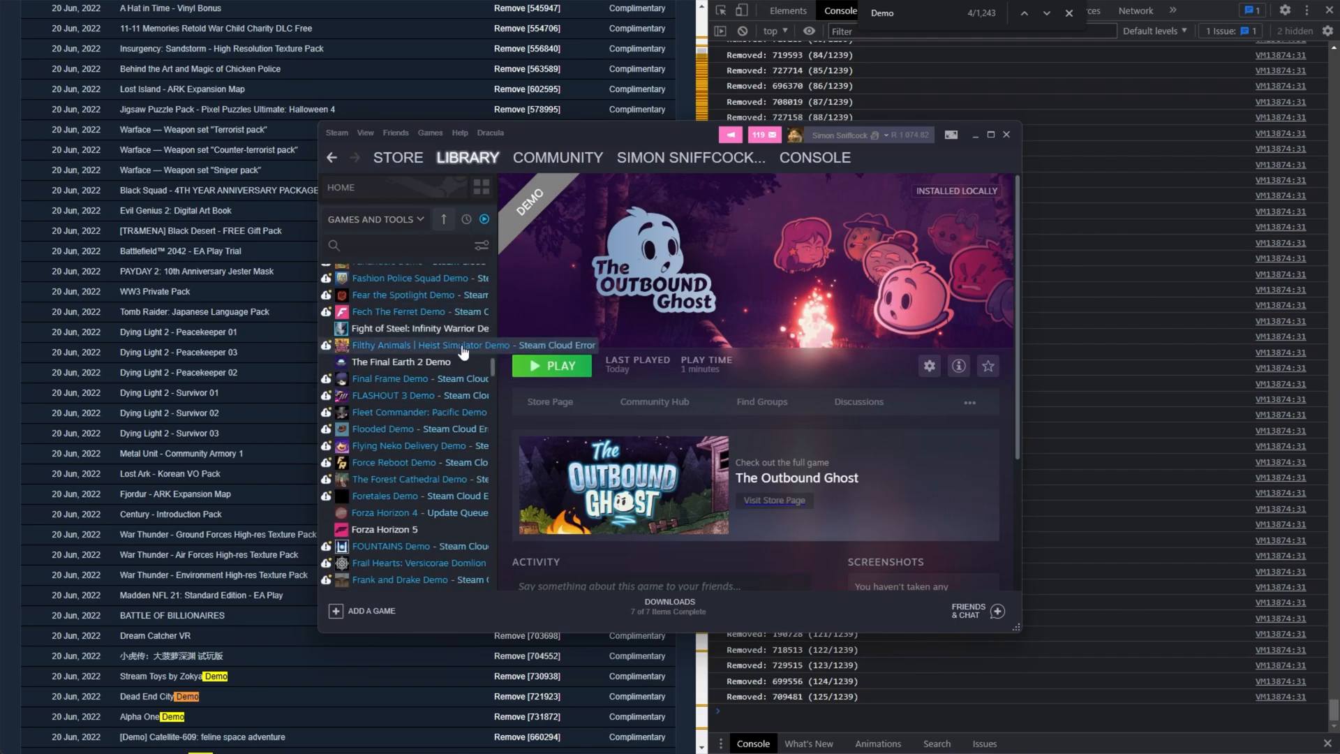
{"action": "scroll", "scroll_direction": "down", "scroll_amount": 3}
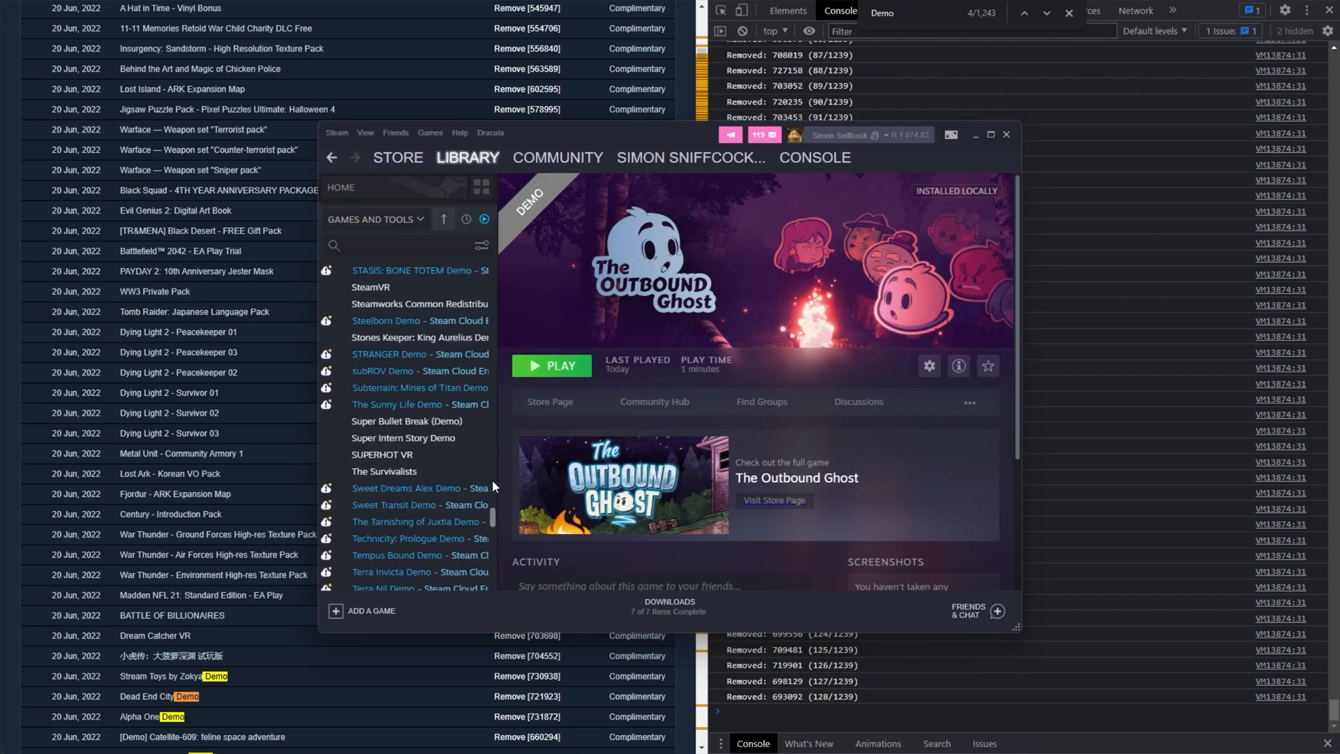